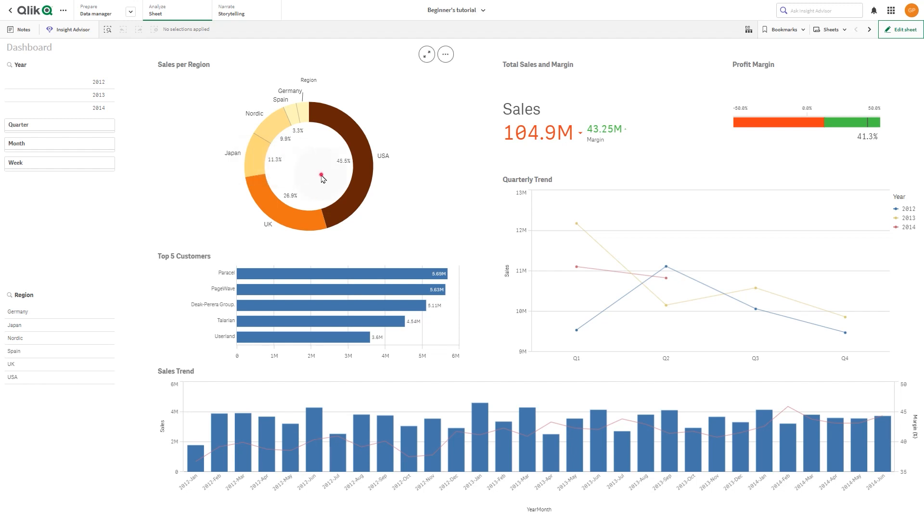
Start a snapshot of the Sales per Region chart and discard its annotation without saving
left_click(445, 54)
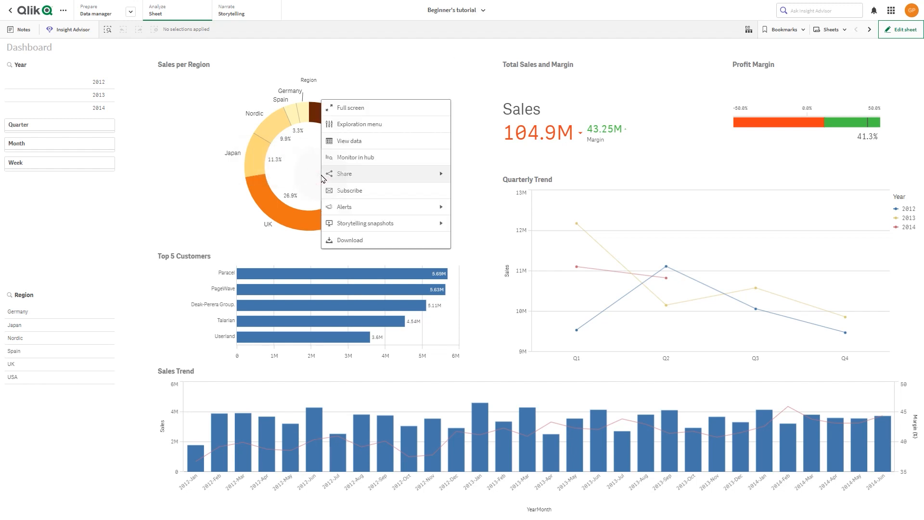
mouse_move(363, 225)
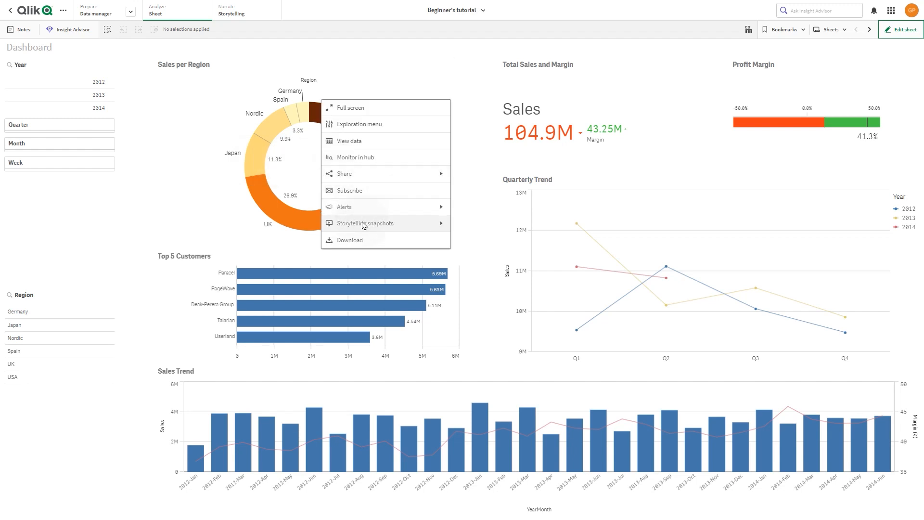
left_click(365, 222)
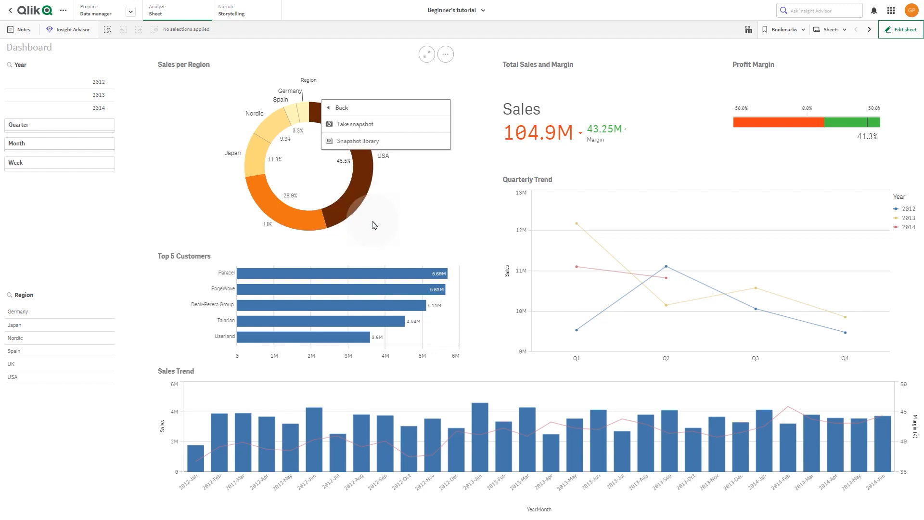
left_click(355, 124)
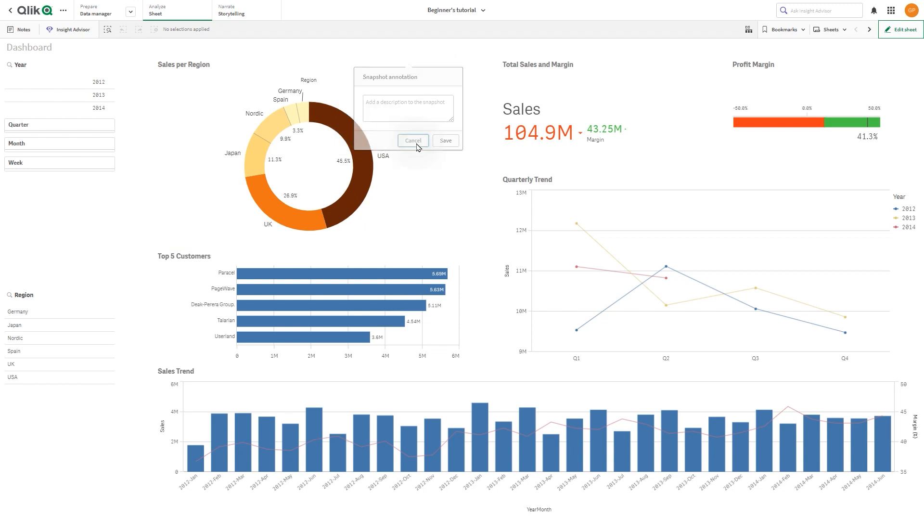
left_click(413, 140)
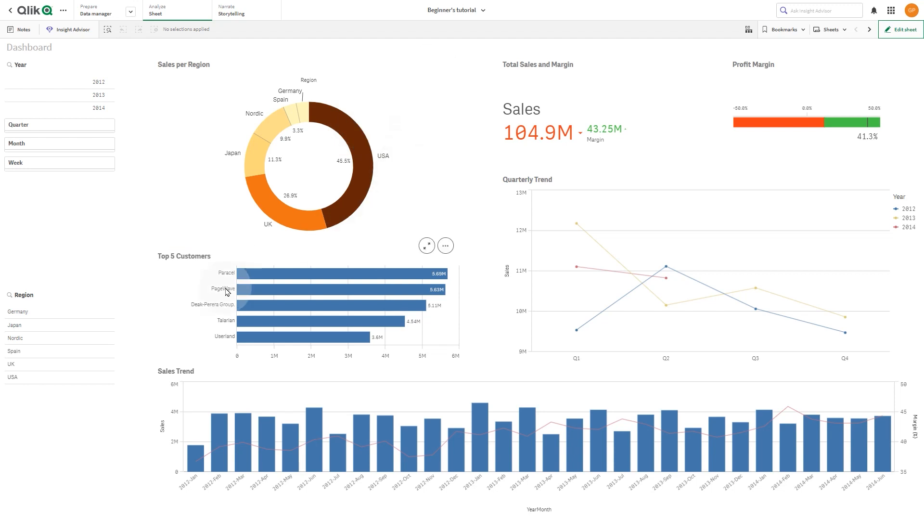
Save a snapshot of the Top 5 Customers chart annotated 'Top 5 Customers'
left_click(444, 245)
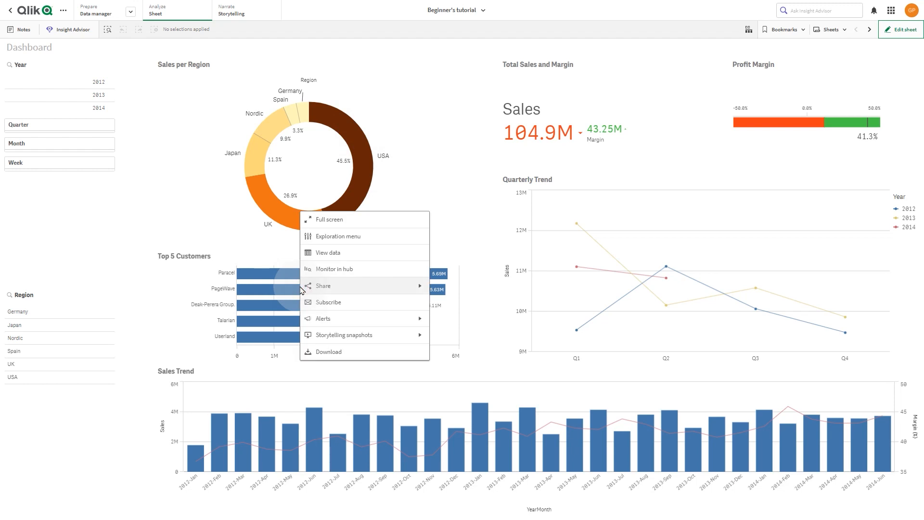
mouse_move(344, 335)
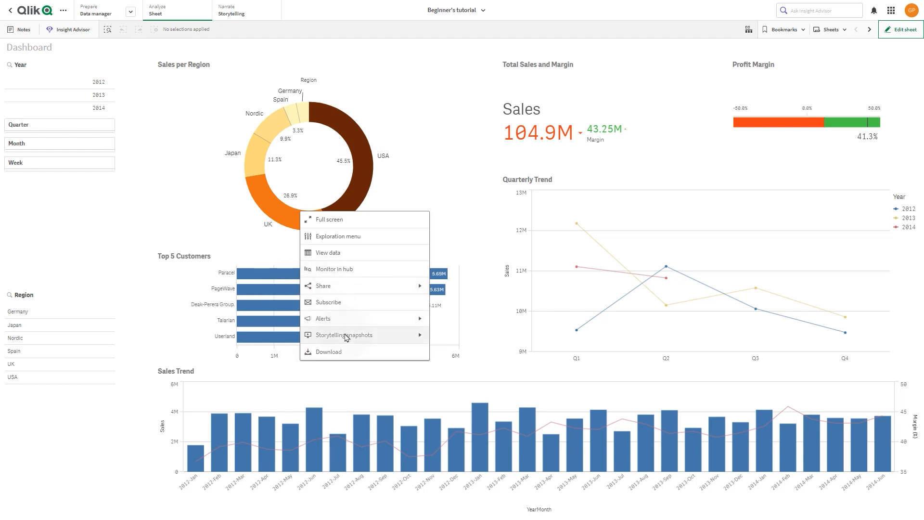
left_click(345, 334)
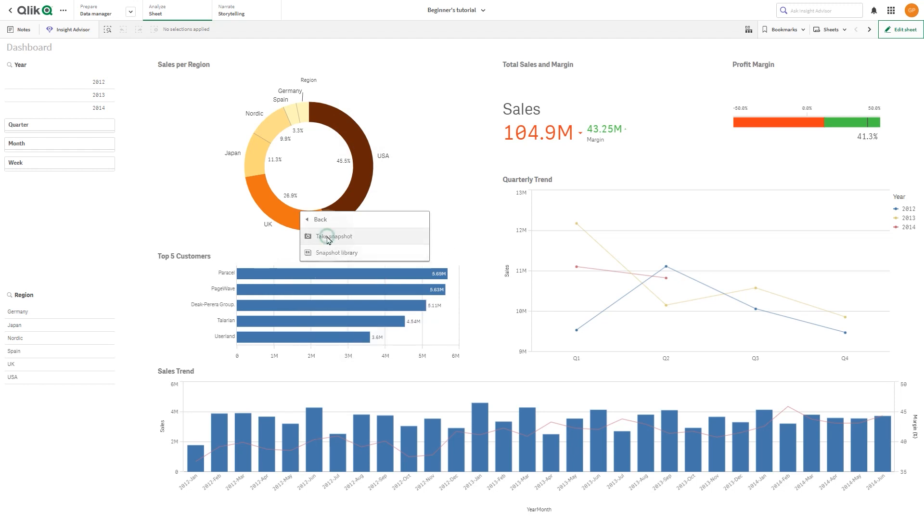
left_click(334, 236)
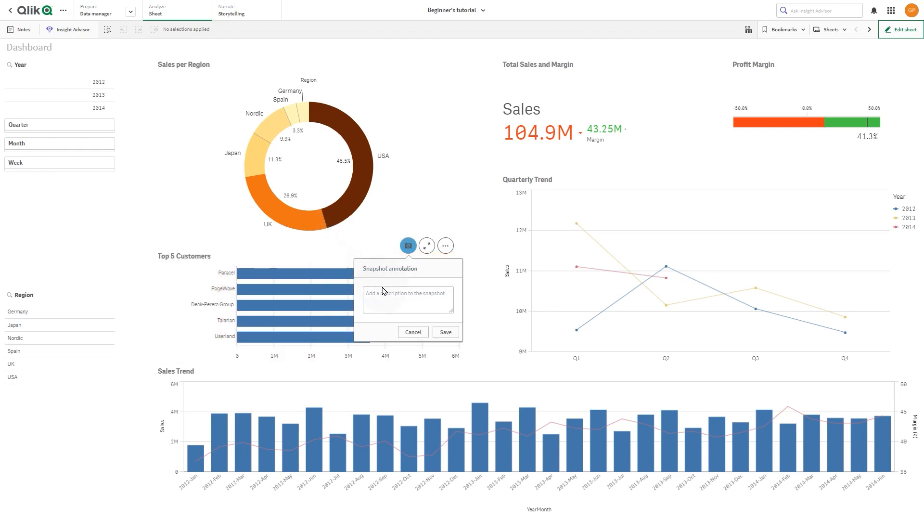
left_click(407, 298)
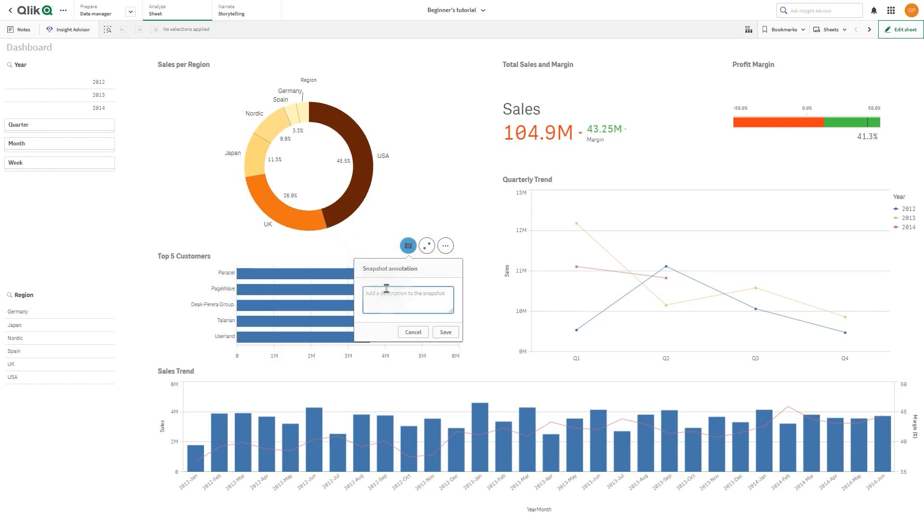
type("Top 5 Customers")
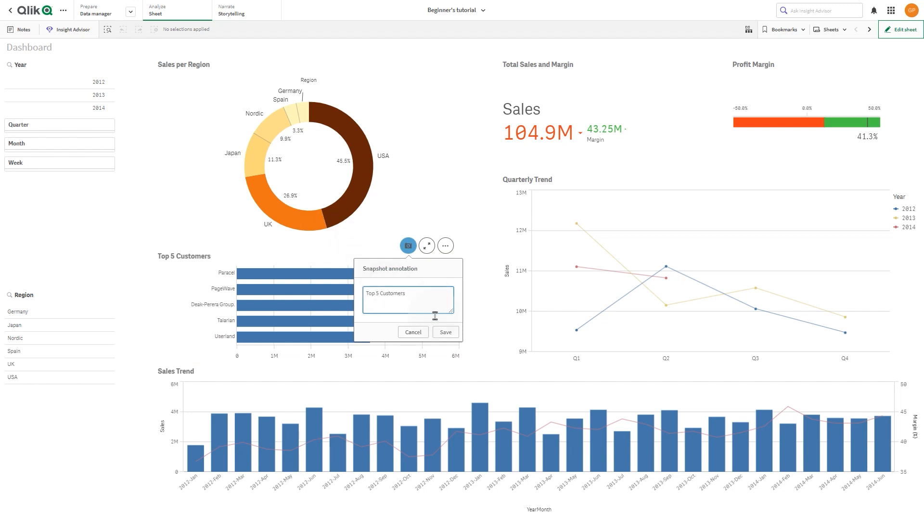
left_click(445, 332)
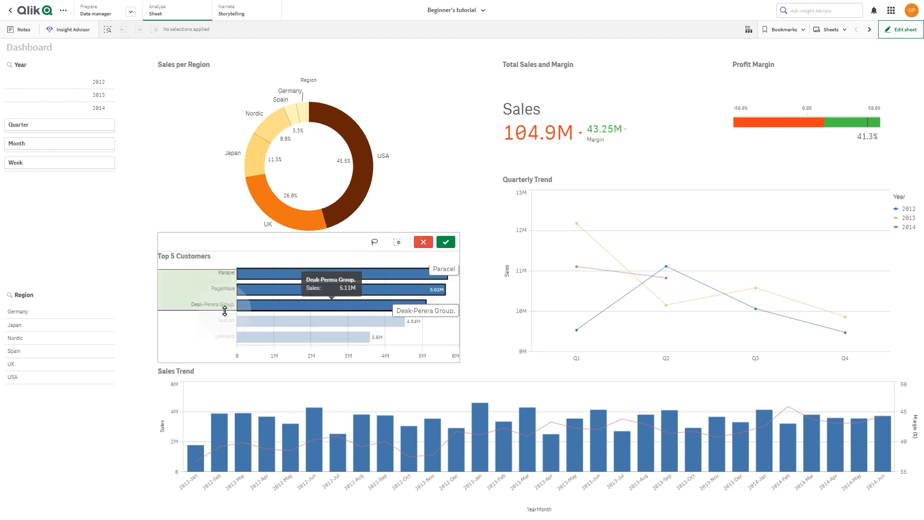
Confirm the top-three filter and save a chart snapshot annotated 'Top 3 Customers'
left_click(445, 242)
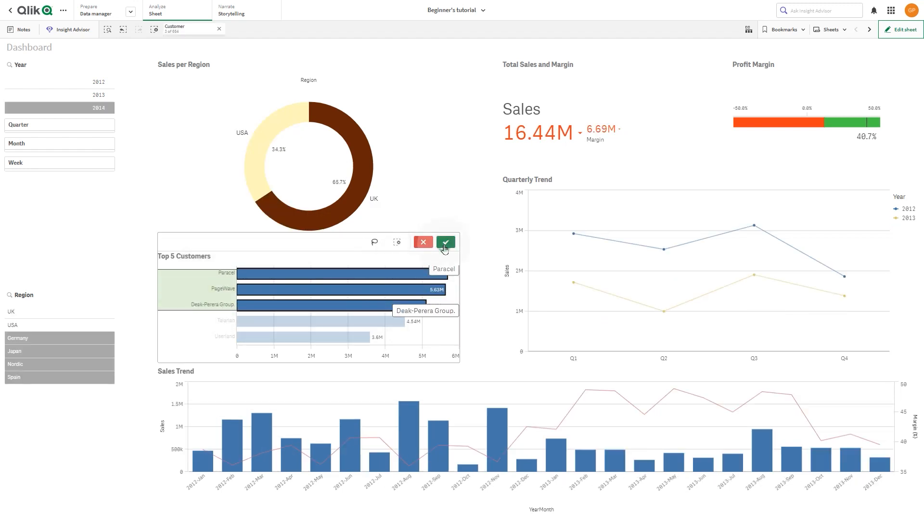
left_click(446, 241)
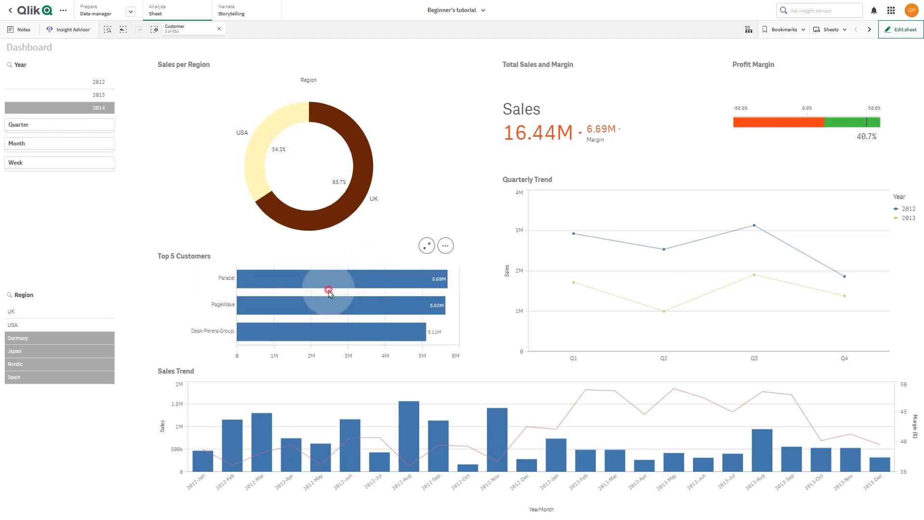
left_click(444, 245)
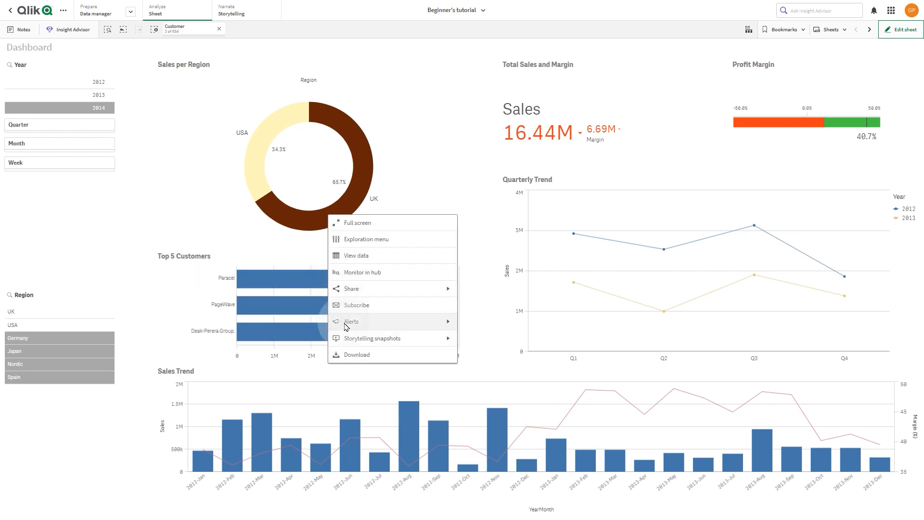
left_click(371, 338)
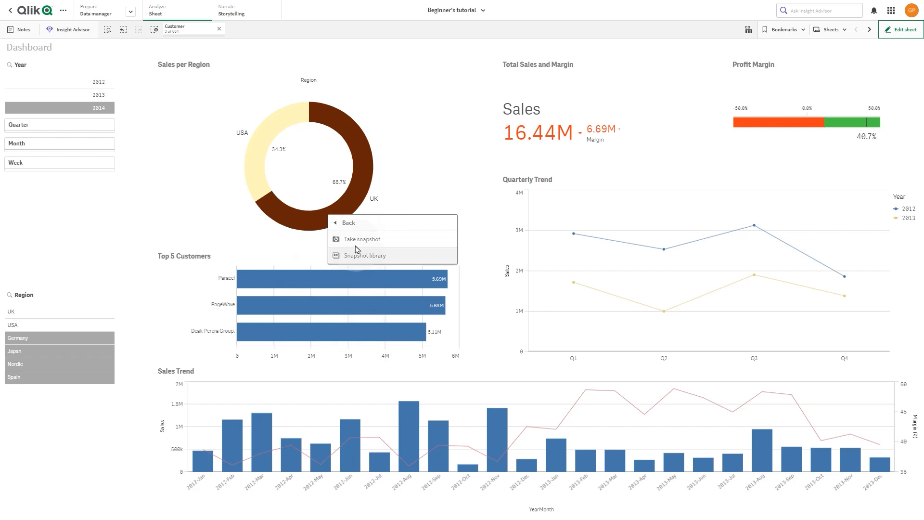
left_click(361, 238)
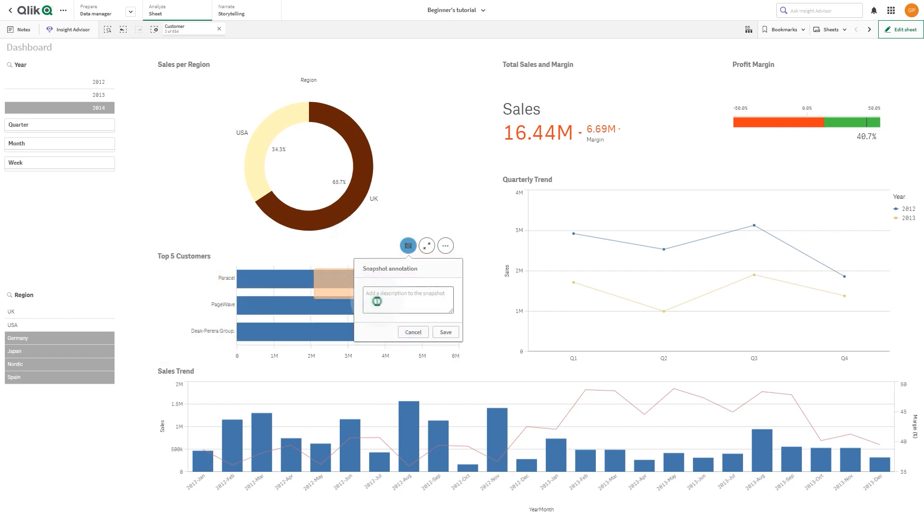
type("Top 3 Customers")
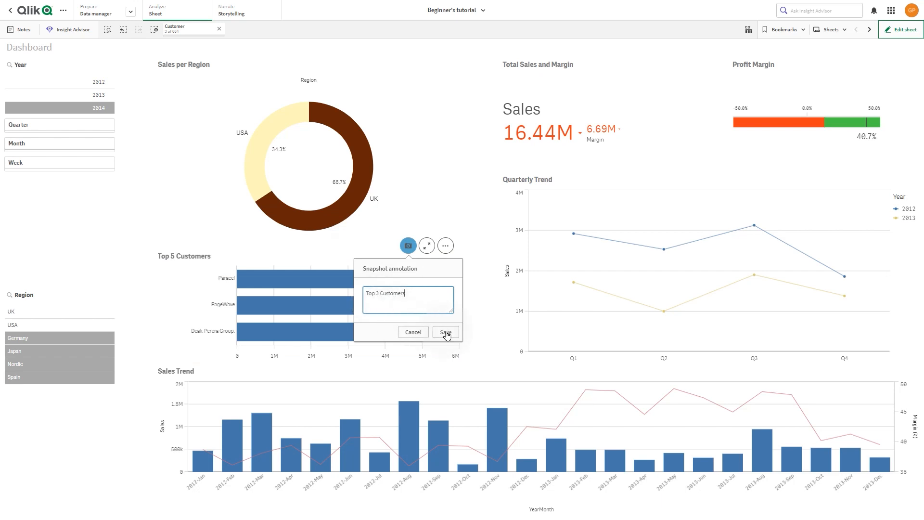
left_click(445, 332)
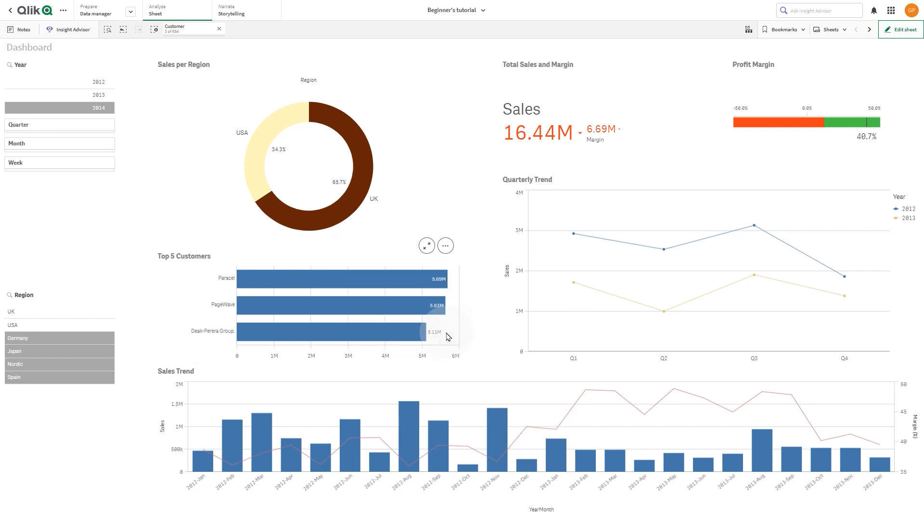
Review the snapshot library in edit mode and tick one saved snapshot
left_click(445, 246)
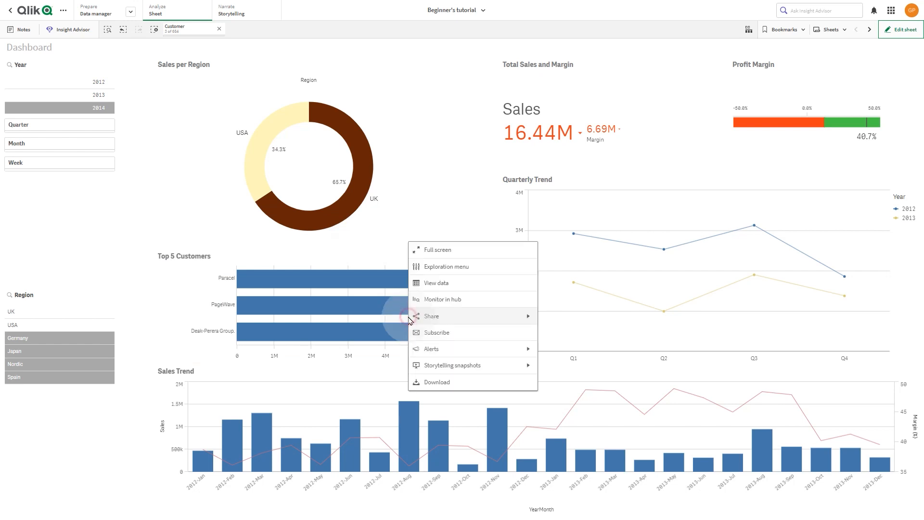
mouse_move(430, 365)
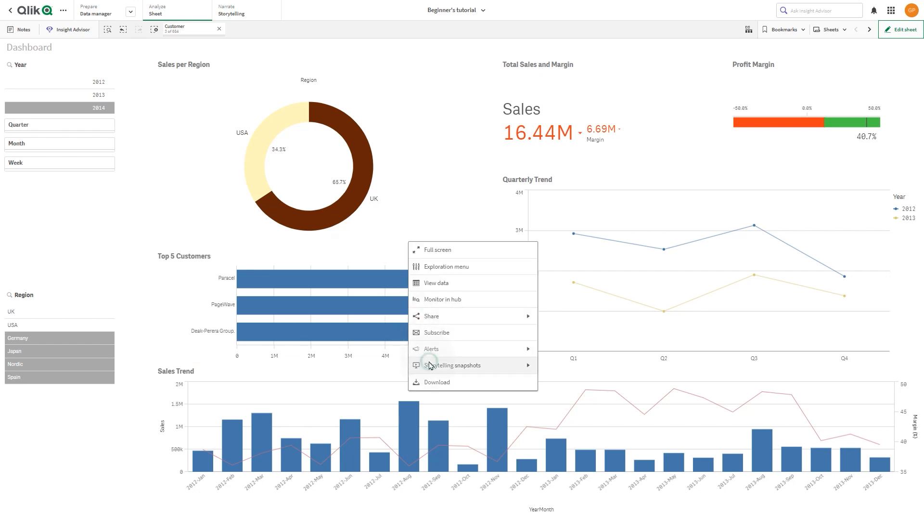
left_click(453, 365)
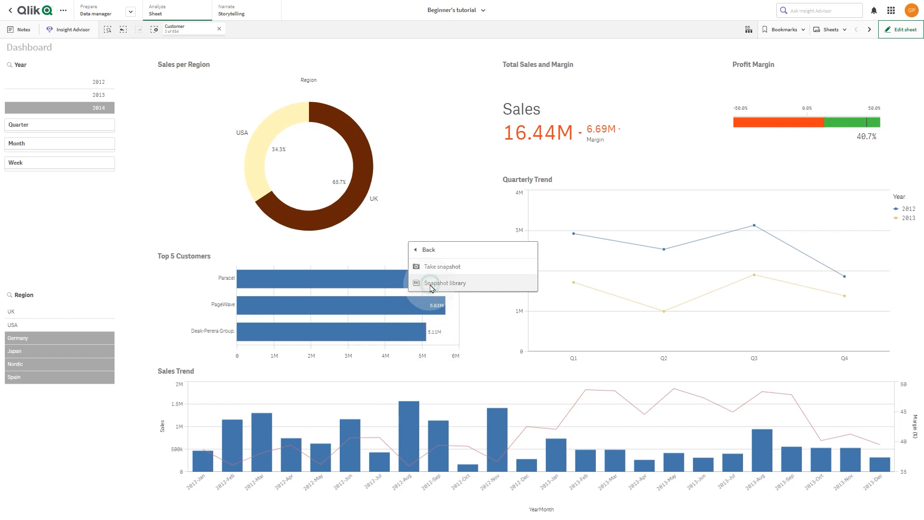
left_click(444, 283)
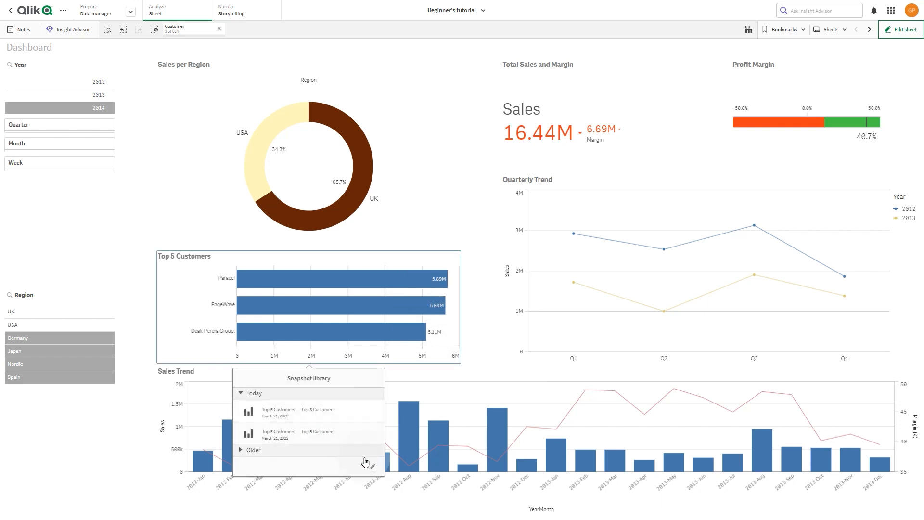
left_click(371, 466)
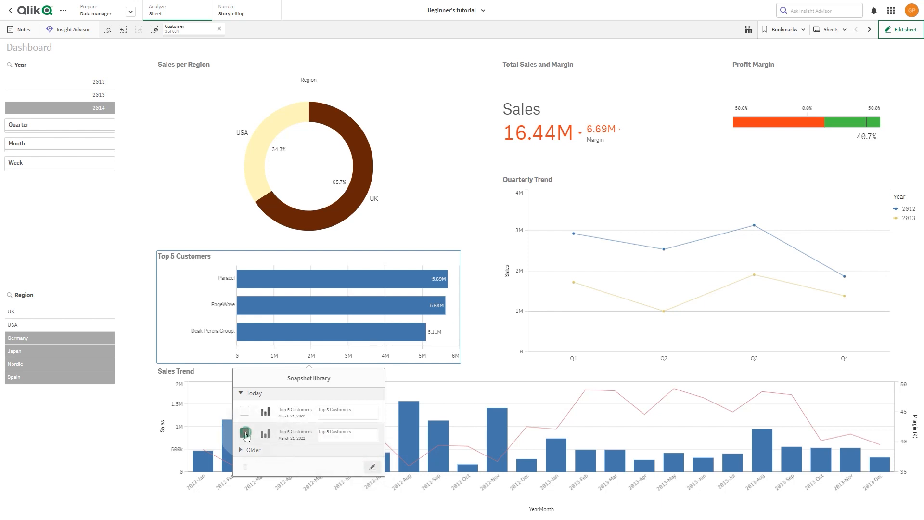
left_click(243, 432)
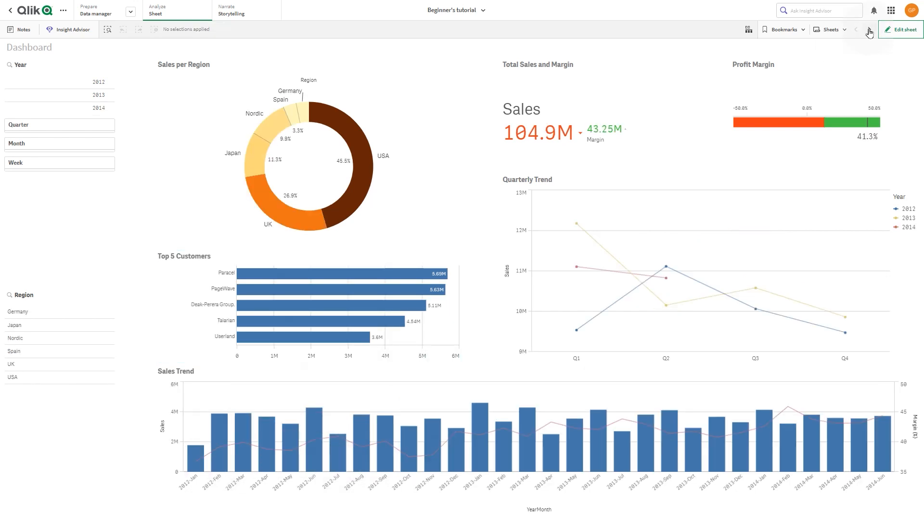
Move to Product Details and snapshot the Product Treemap annotated 'Treemap chart'
left_click(869, 30)
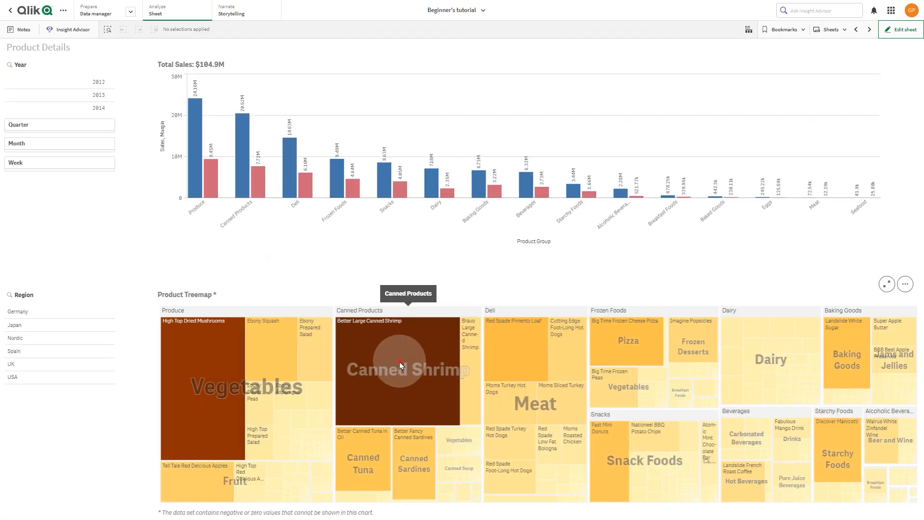
left_click(904, 284)
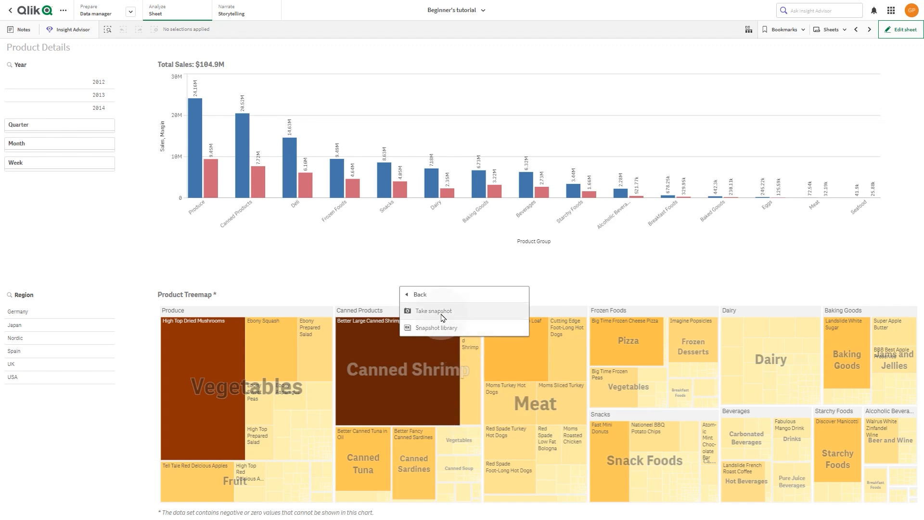
left_click(432, 311)
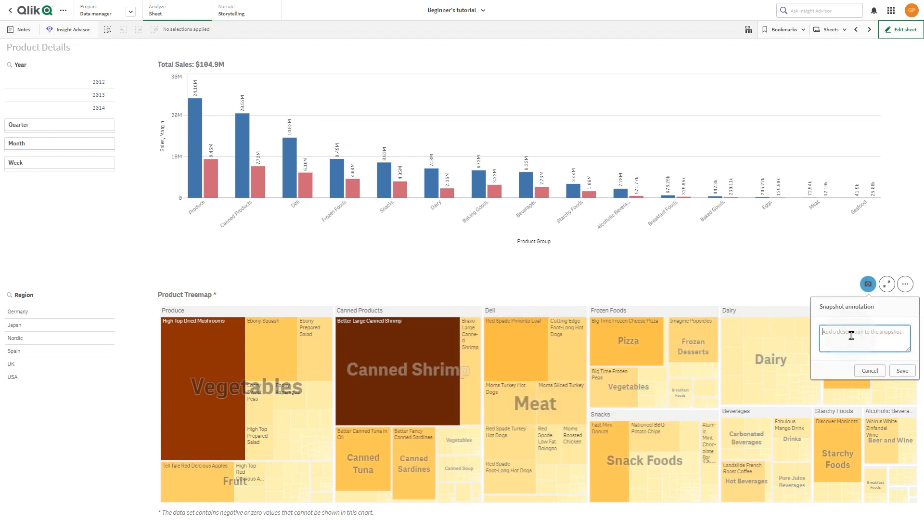
type("Treemap chart")
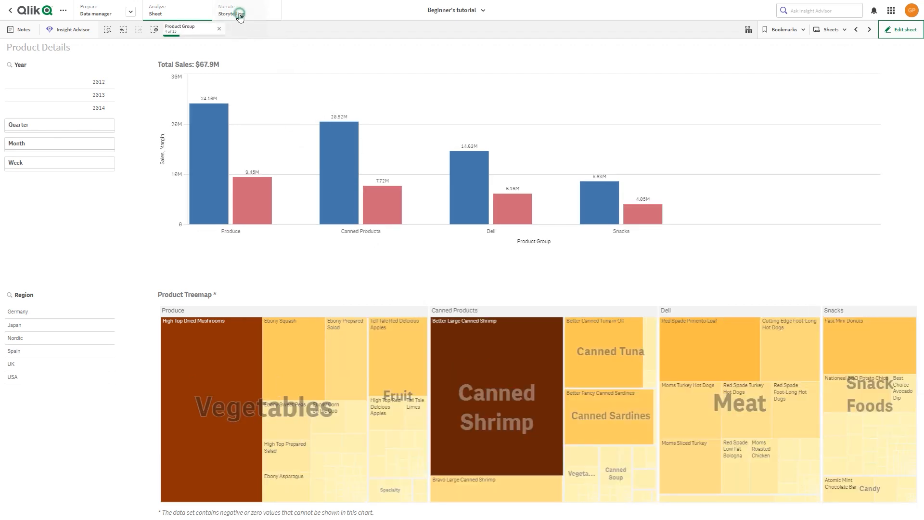
Create the story 'My first story' with an uploaded thumbnail image and enter it
left_click(230, 10)
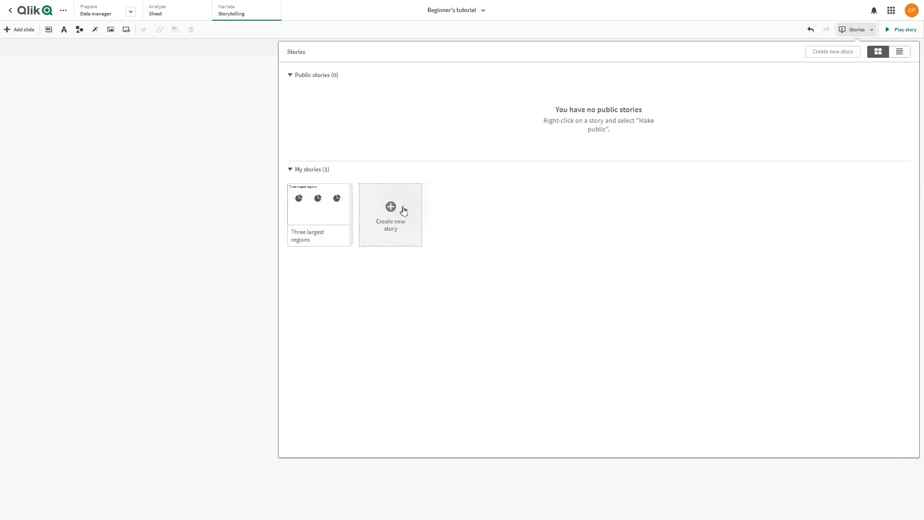
left_click(389, 213)
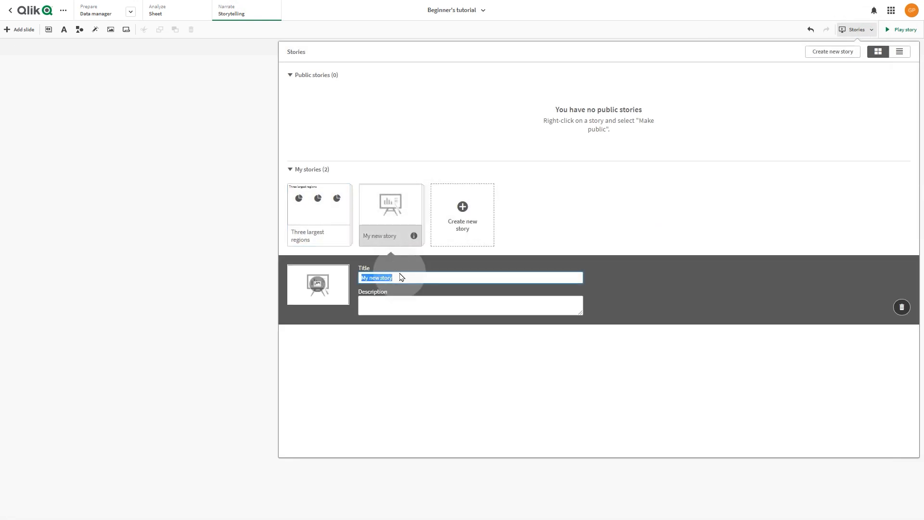
type("My first")
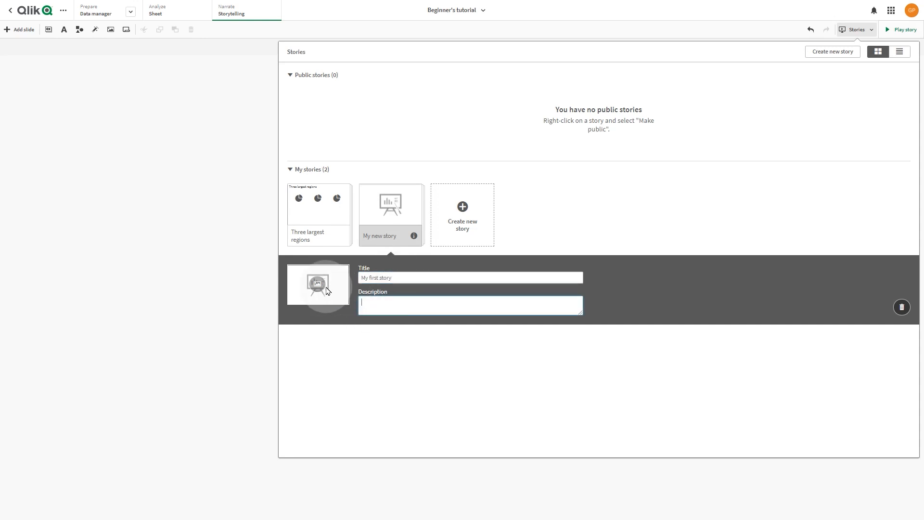
left_click(318, 285)
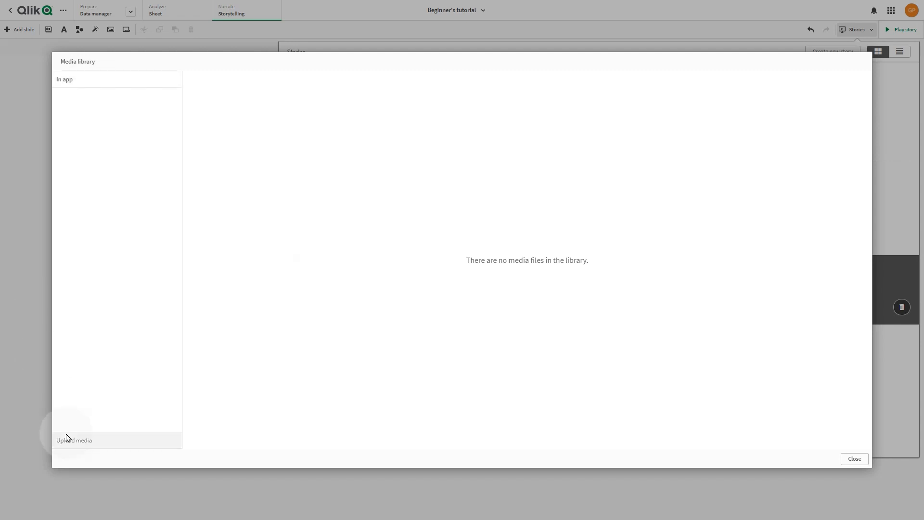
left_click(74, 440)
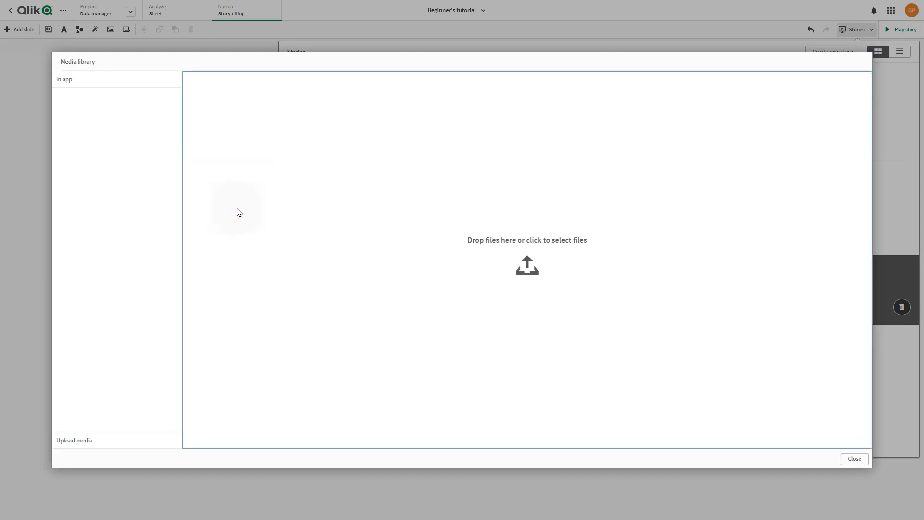
left_click(854, 458)
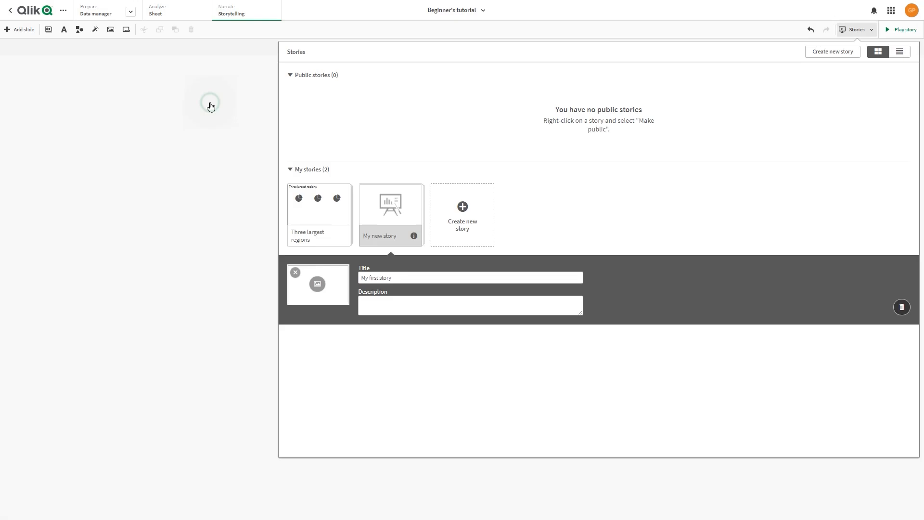
left_click(380, 342)
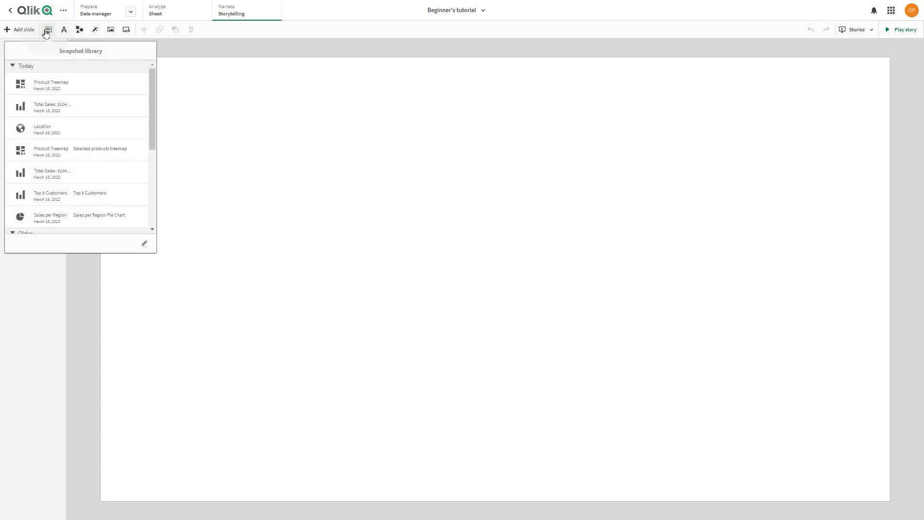
mouse_move(64, 106)
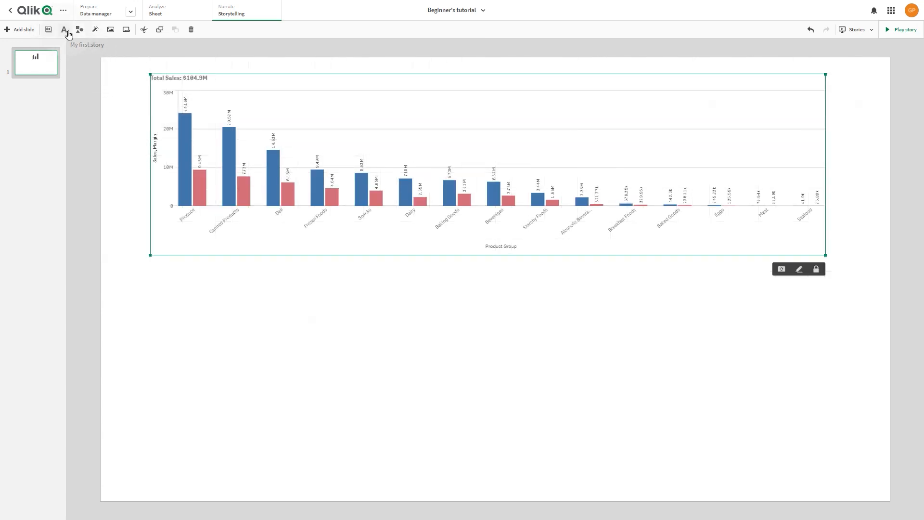
Place the Total Sales, Top 5 Customers and Quarterly Trend snapshots on the first slide
left_click(48, 30)
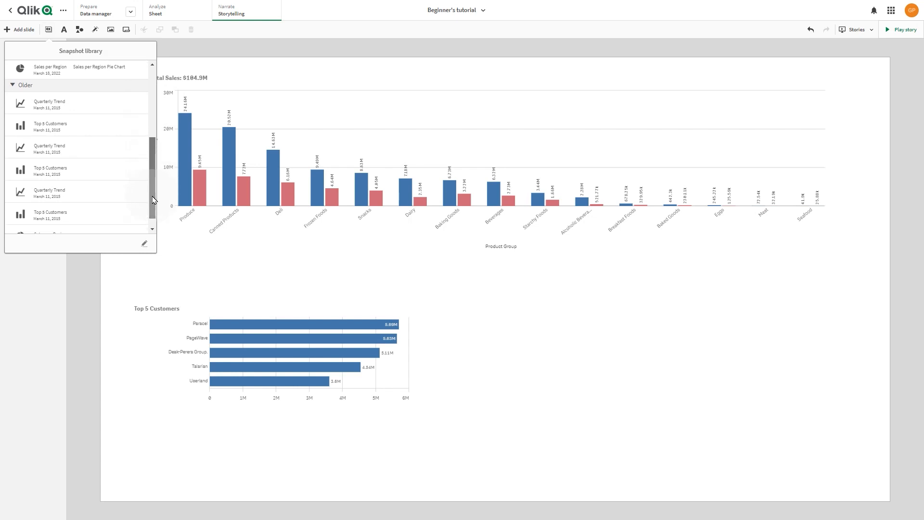
scroll("down", 3)
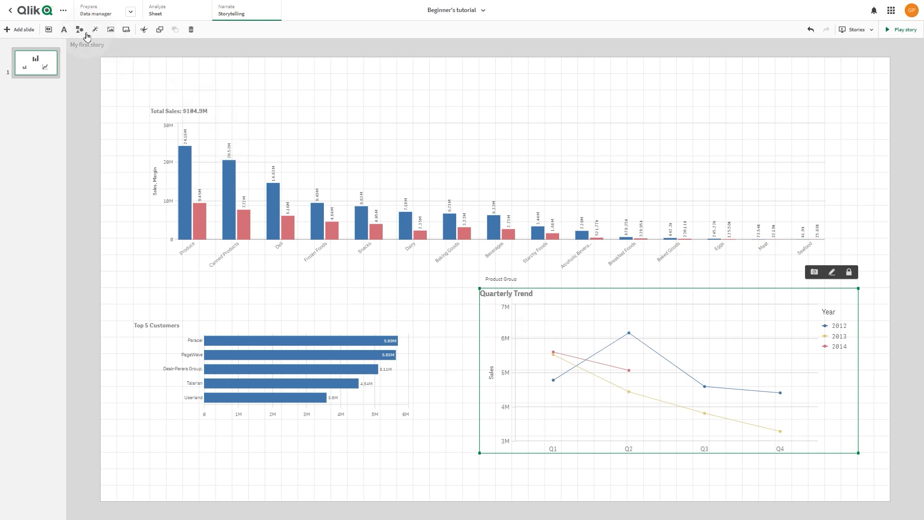
Add a dark green 'Total Sales' title heading above the charts
left_click(63, 30)
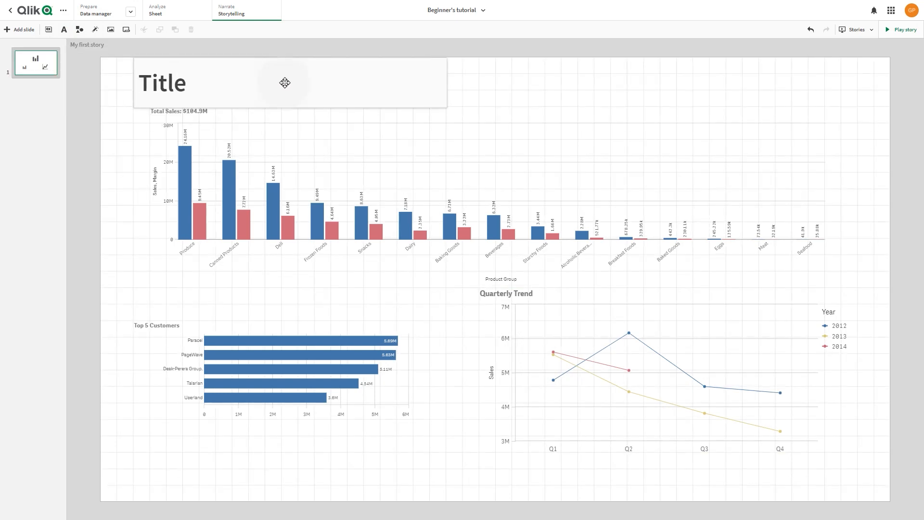
type("Total Sales")
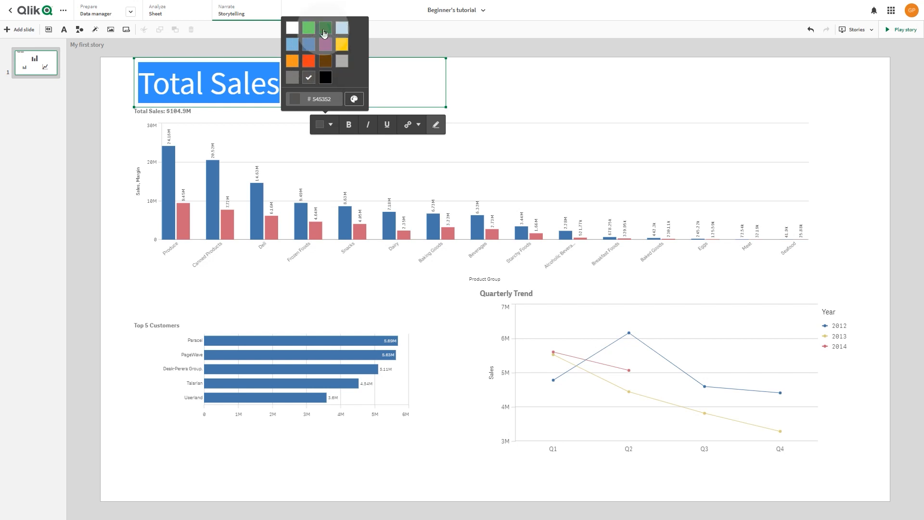
left_click(324, 28)
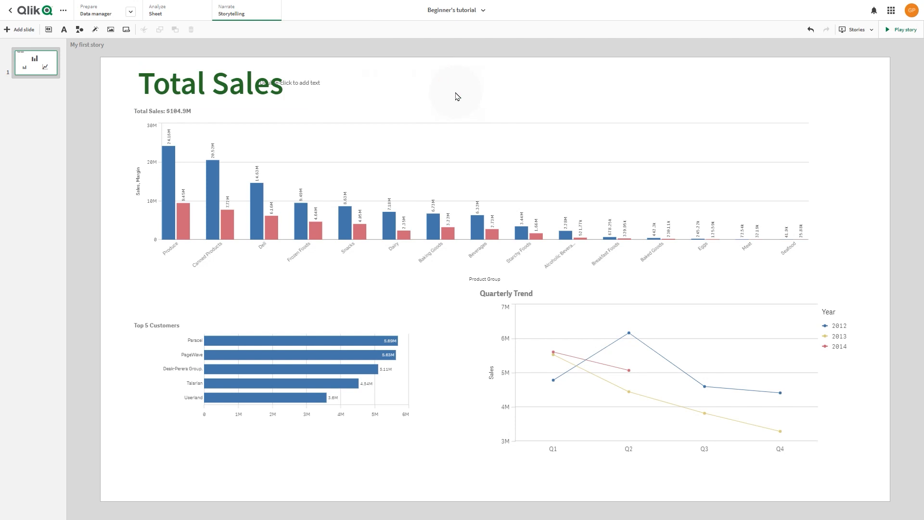
left_click(63, 30)
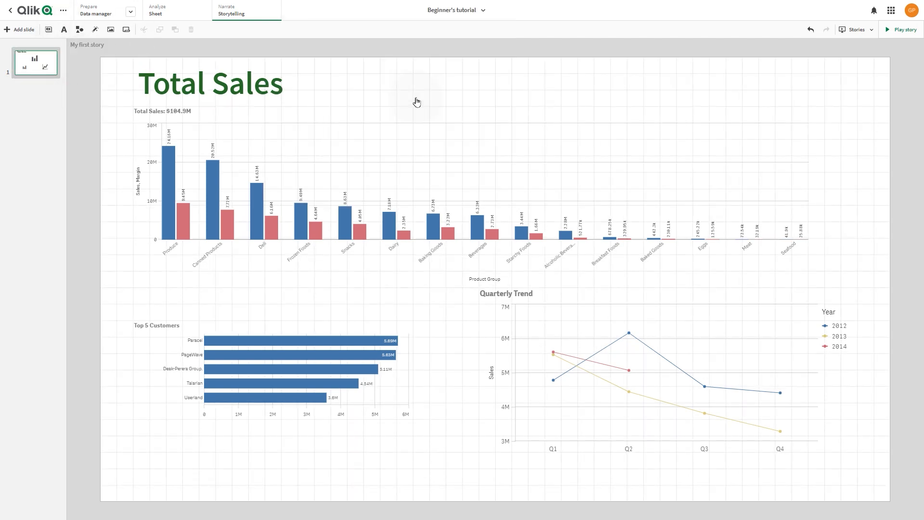
left_click(416, 101)
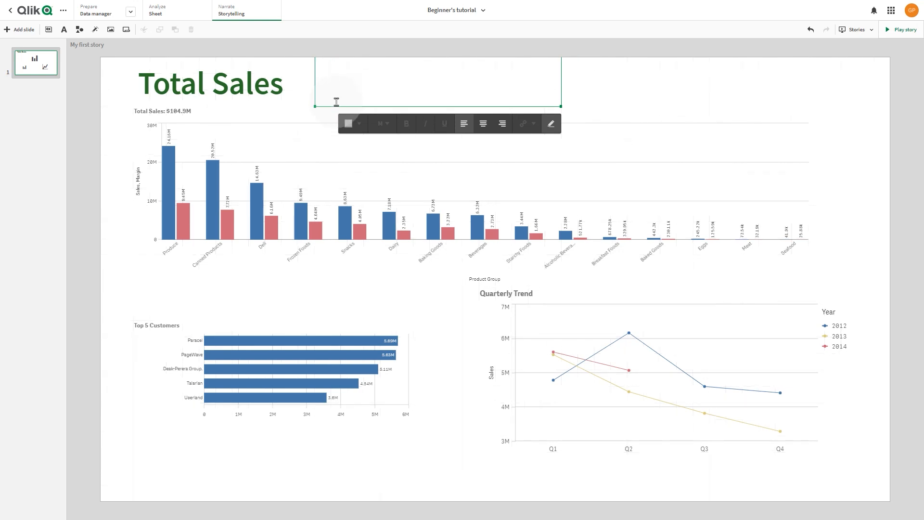
type("More info at www.qlik.com")
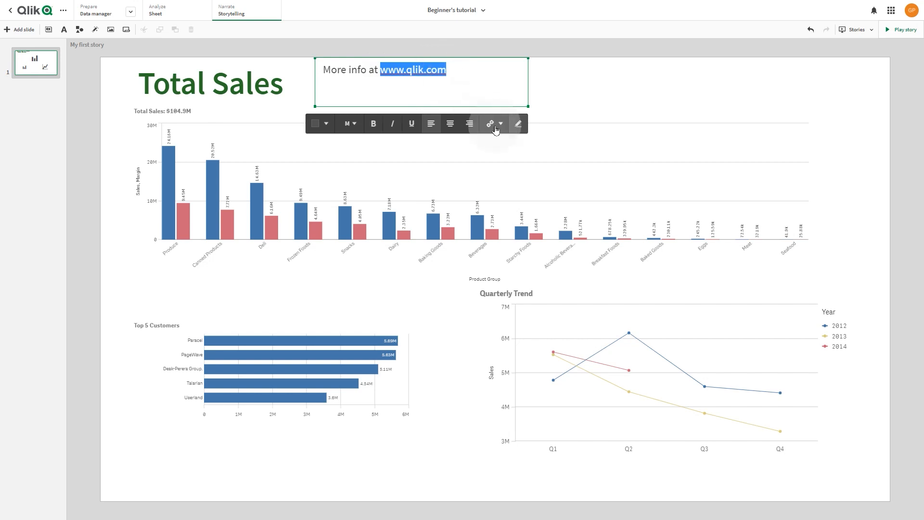
left_click(490, 124)
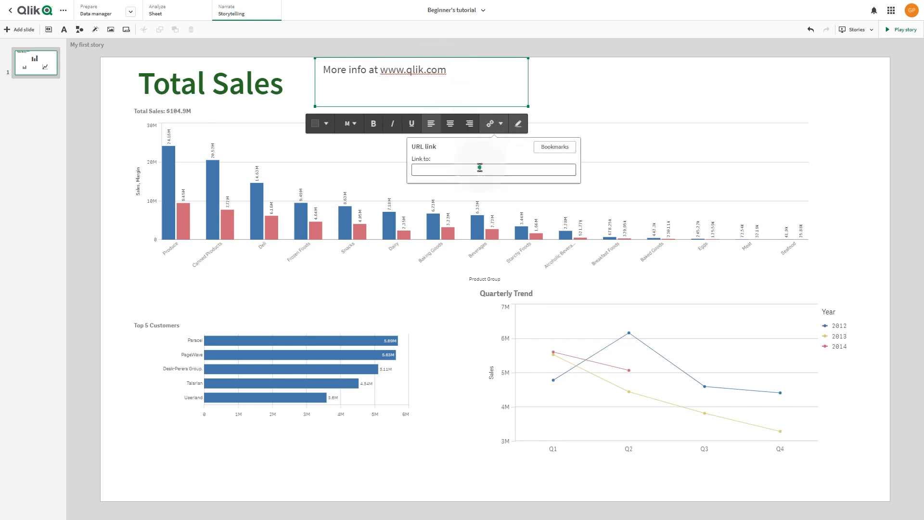
type("www.q")
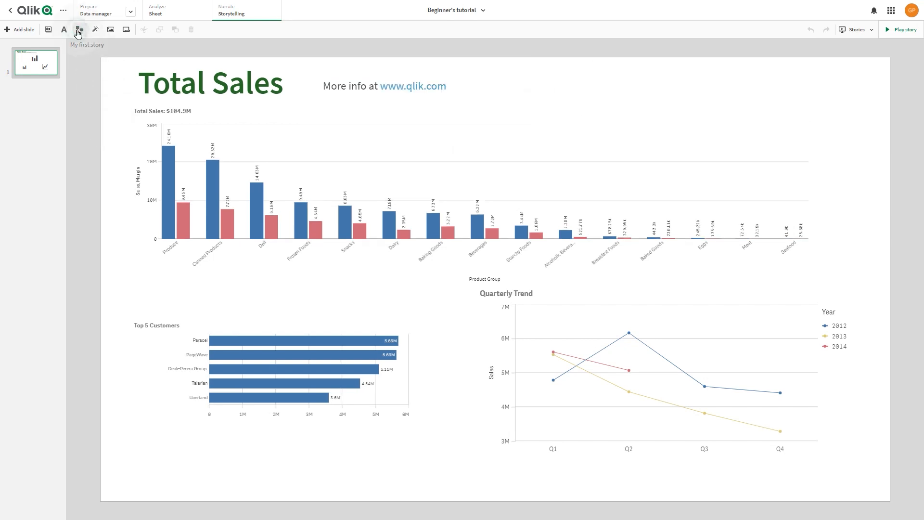
left_click(78, 30)
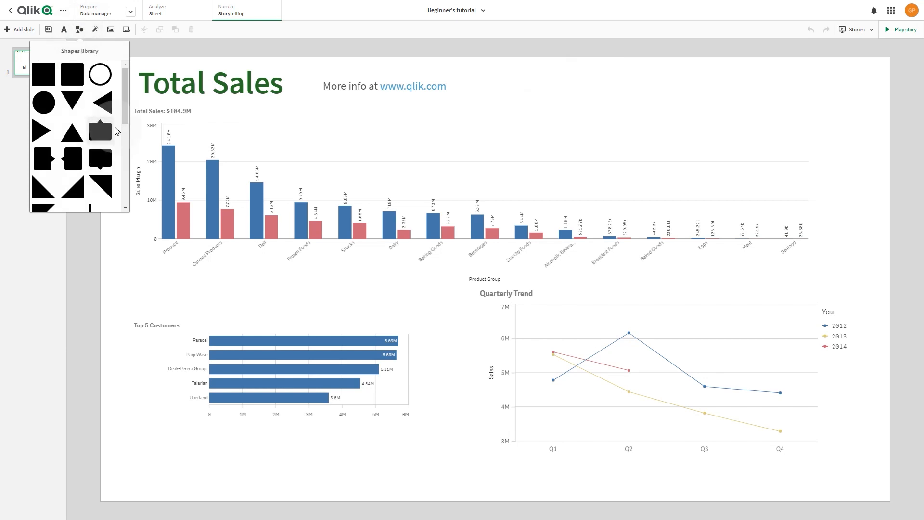
Place a dollar sign shape left of the Total Sales heading
scroll("down", 3)
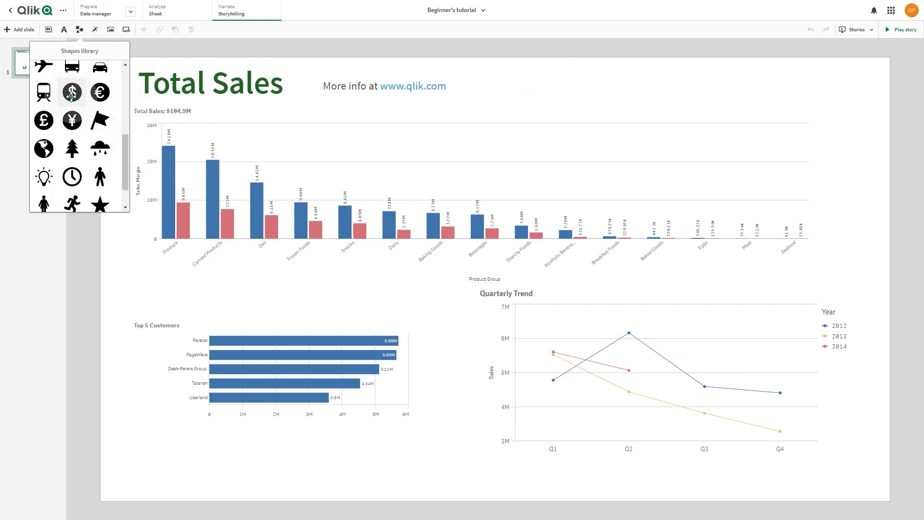
left_click(72, 92)
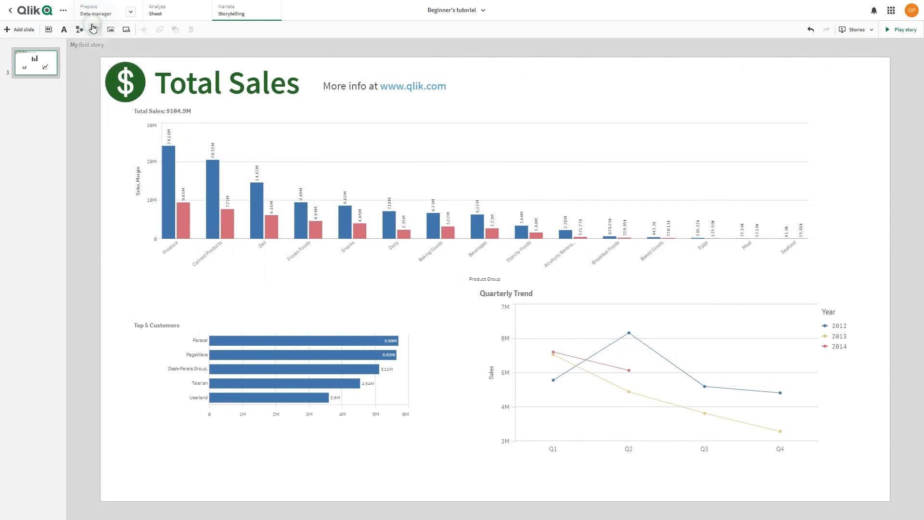
left_click(78, 30)
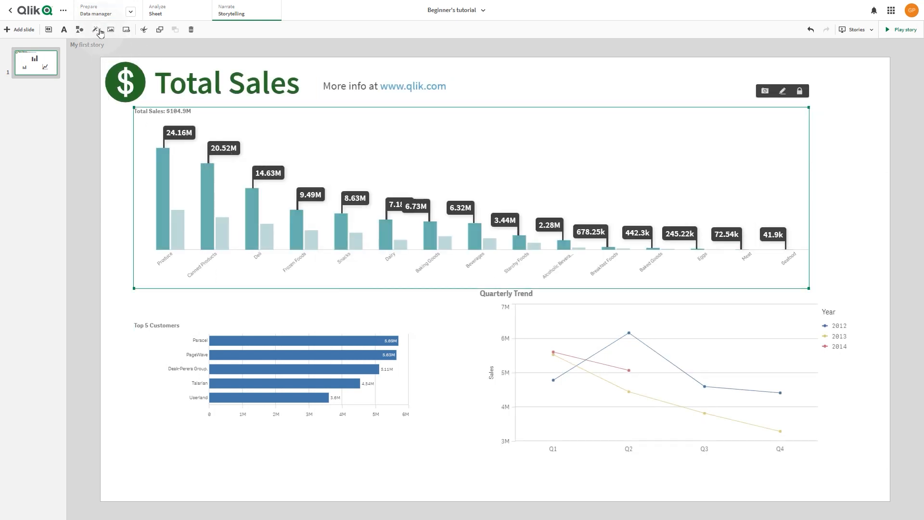
Apply a single-value highlight to Top 5 Customers spotlighting the Dean Perera Group bar
left_click(96, 29)
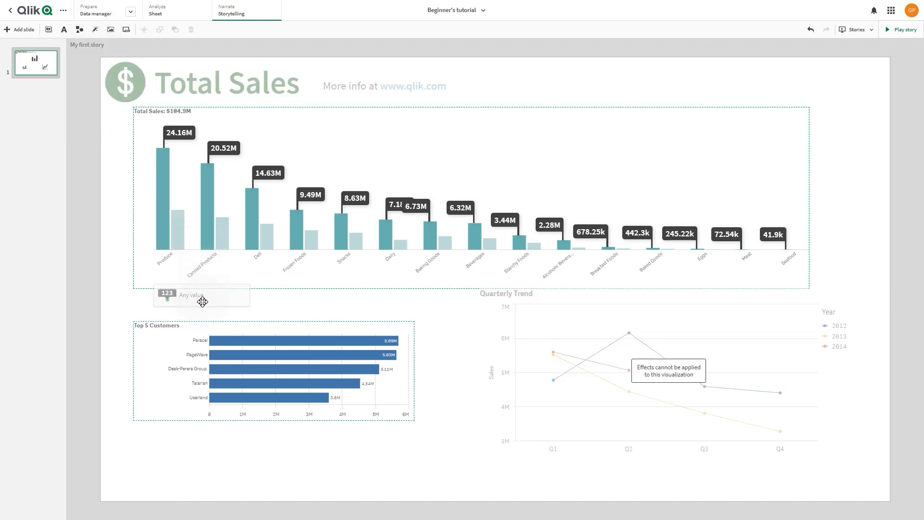
left_click_drag(201, 295, 271, 362)
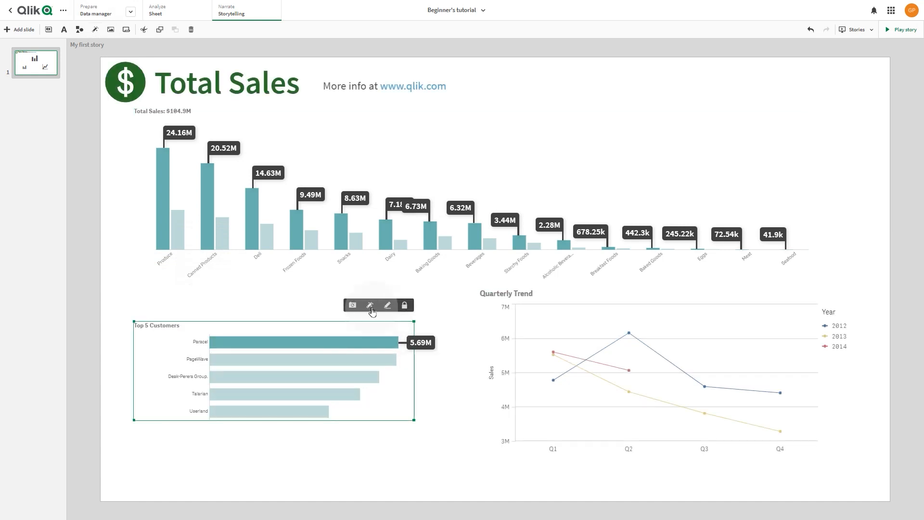
left_click(370, 305)
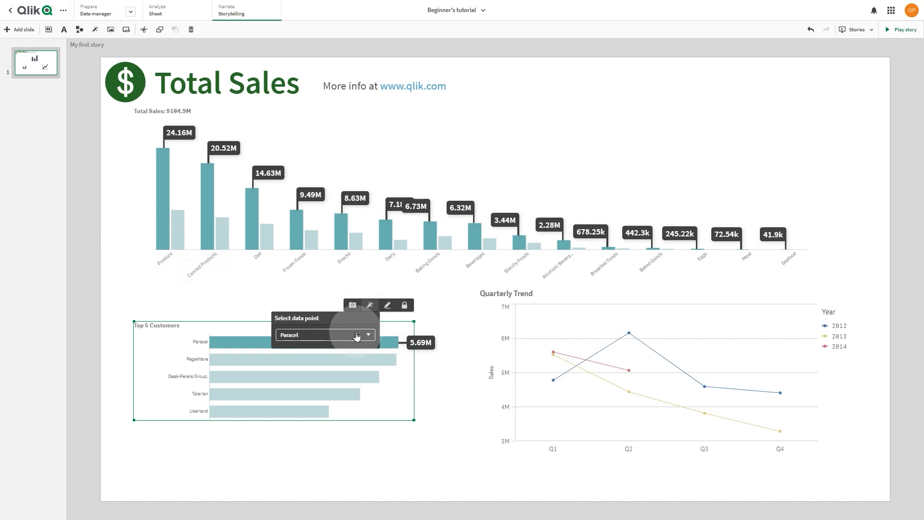
left_click(368, 335)
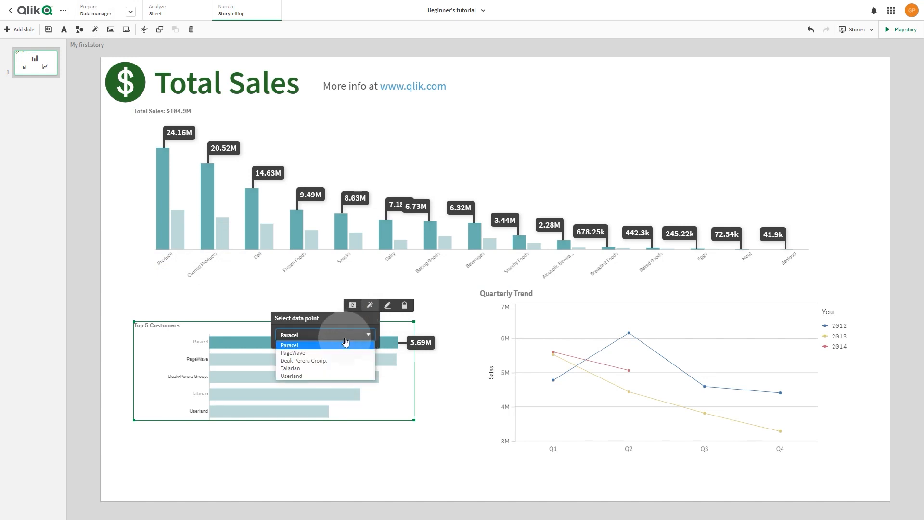
left_click(305, 359)
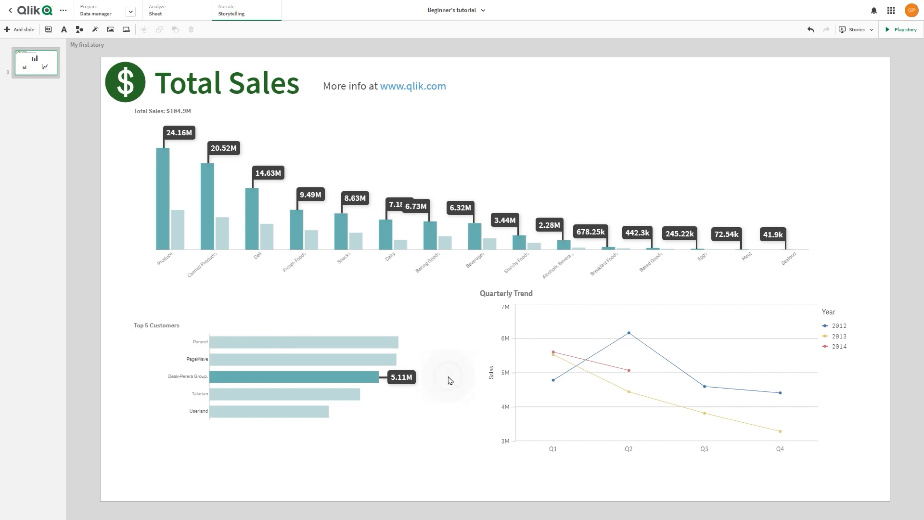
mouse_move(465, 381)
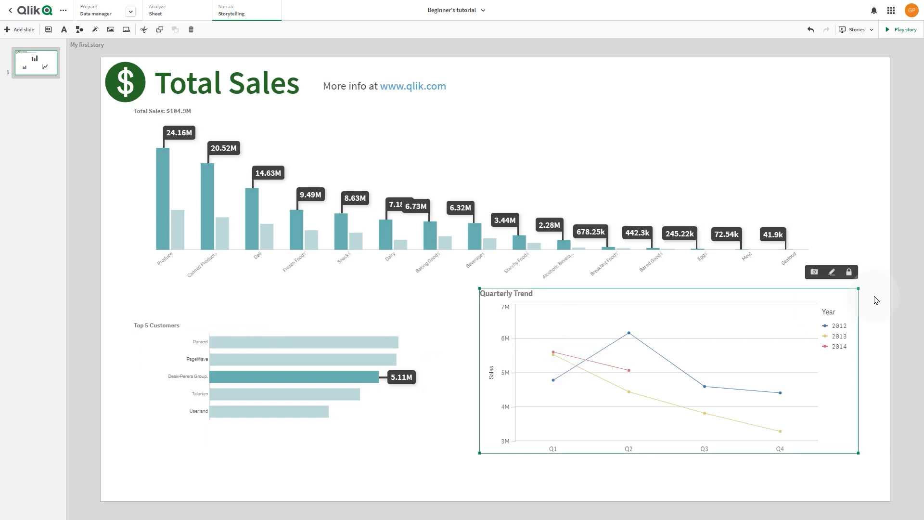
Show value labels on all points of the Quarterly Trend chart and remove its grid lines
left_click(831, 272)
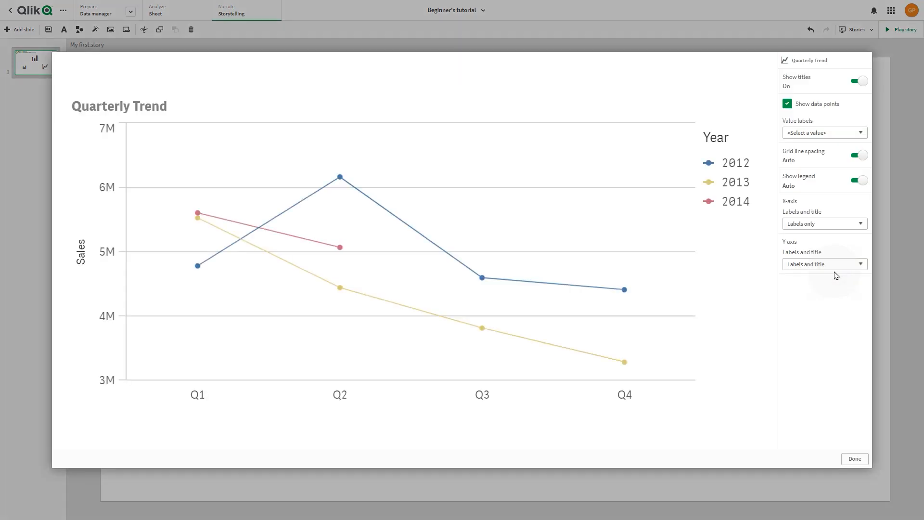
left_click(824, 132)
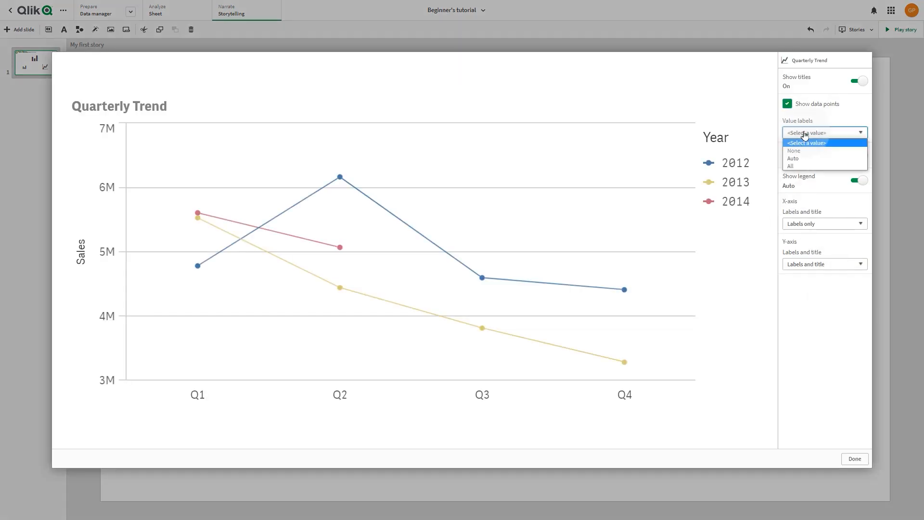
left_click(789, 165)
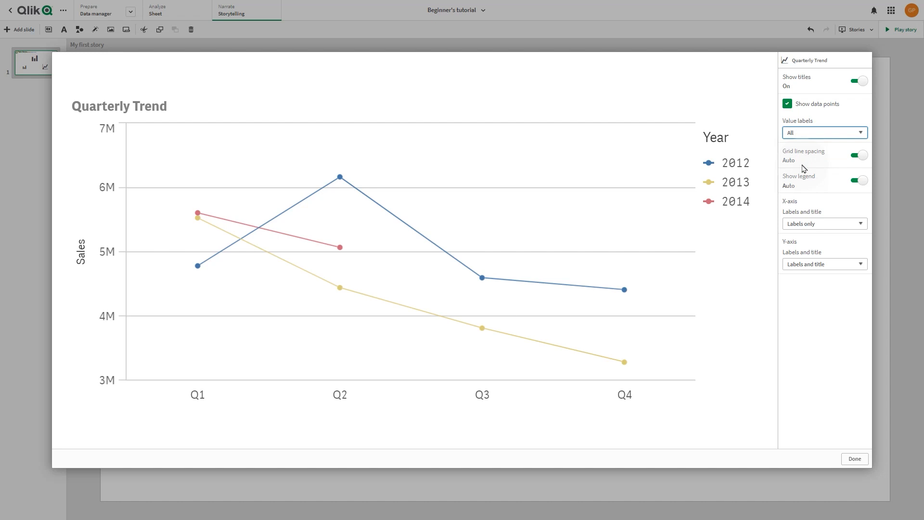
left_click(857, 154)
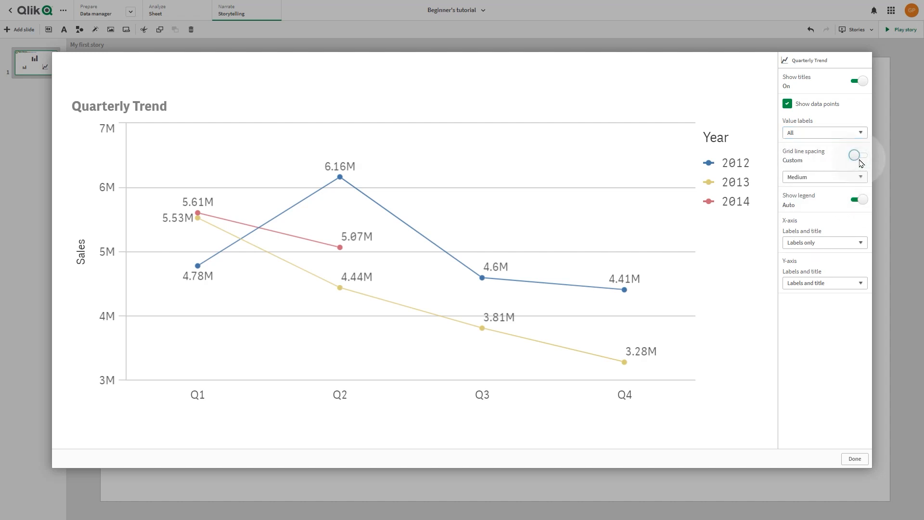
left_click(825, 177)
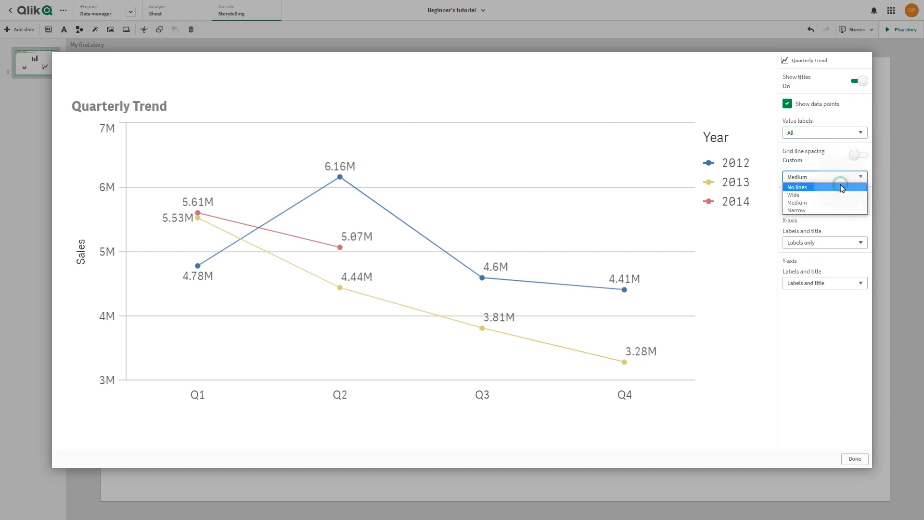
left_click(797, 186)
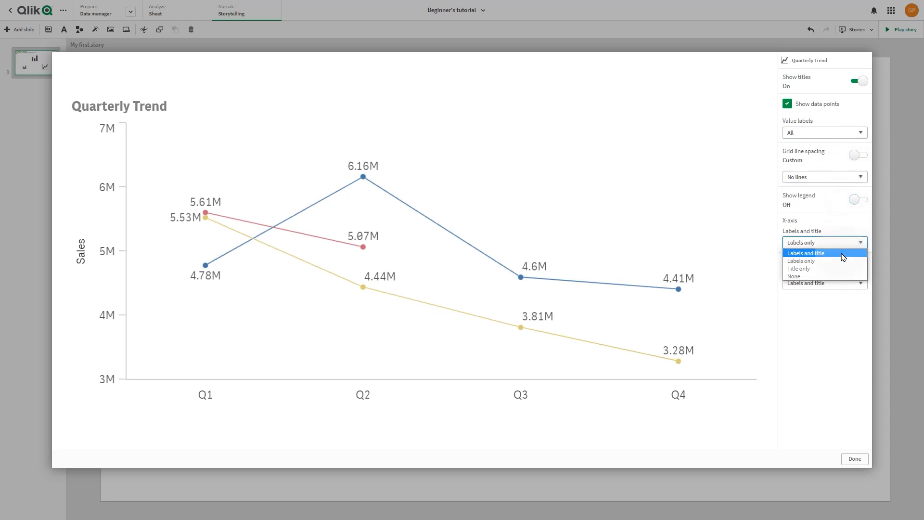
Hide the X-axis and Y-axis labels and titles, then finish editing the chart
left_click(794, 276)
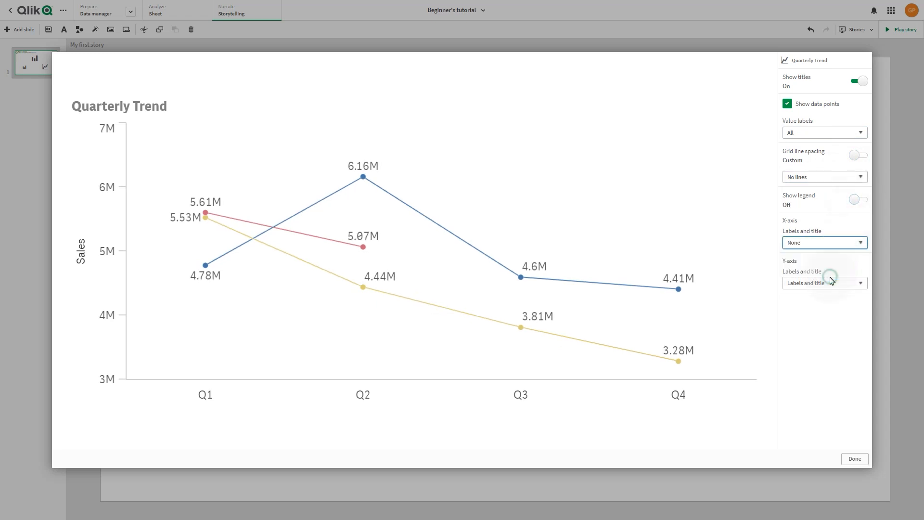
left_click(824, 282)
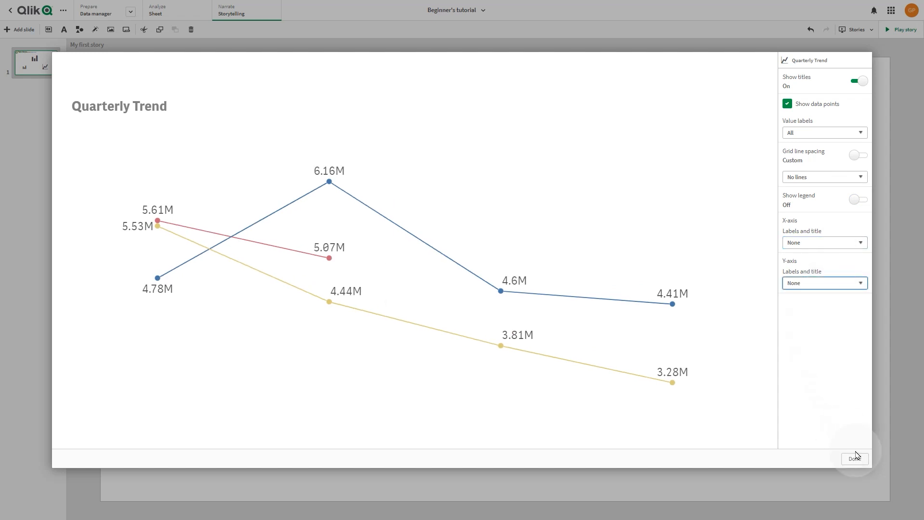
left_click(854, 458)
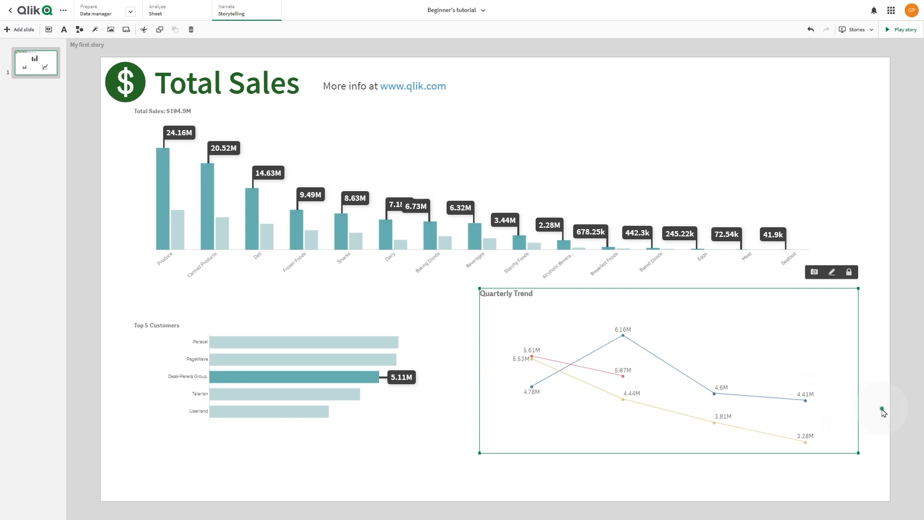
left_click(53, 134)
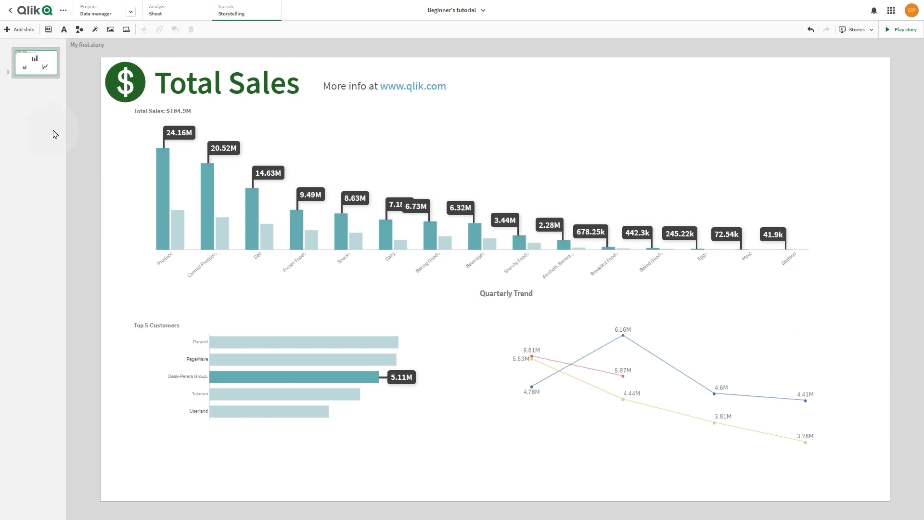
Add a blank slide and place the Sales per region.png image from the Media library
left_click(19, 29)
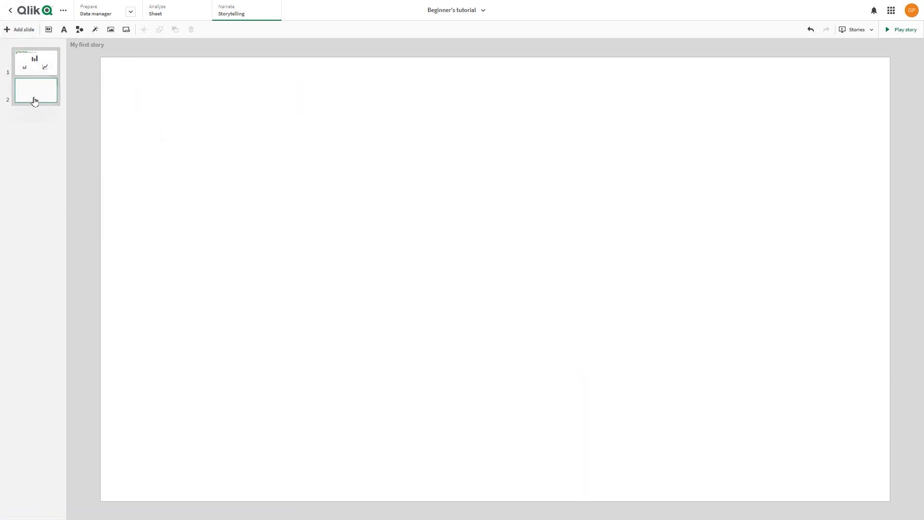
left_click(108, 29)
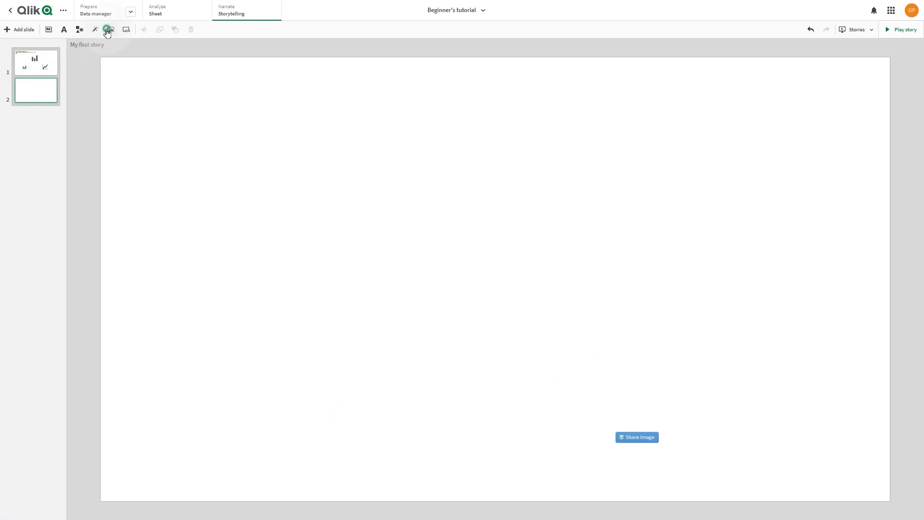
left_click(109, 29)
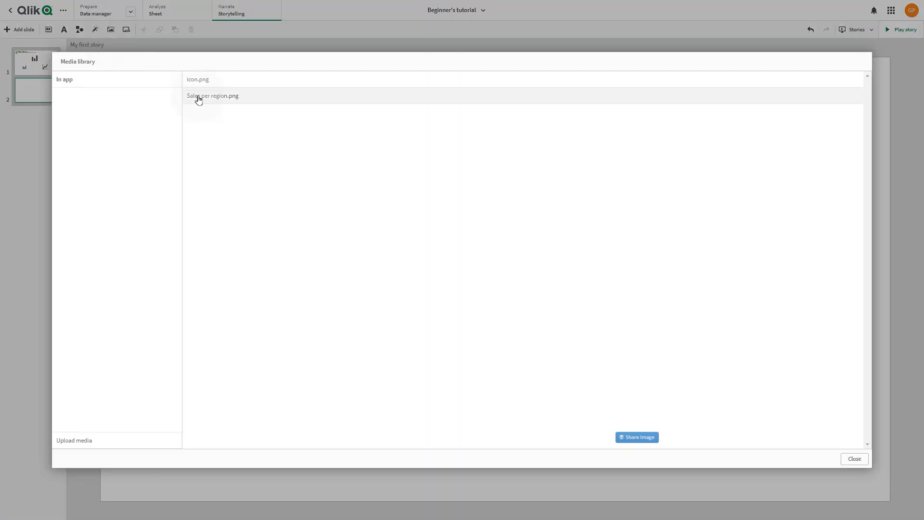
left_click(854, 458)
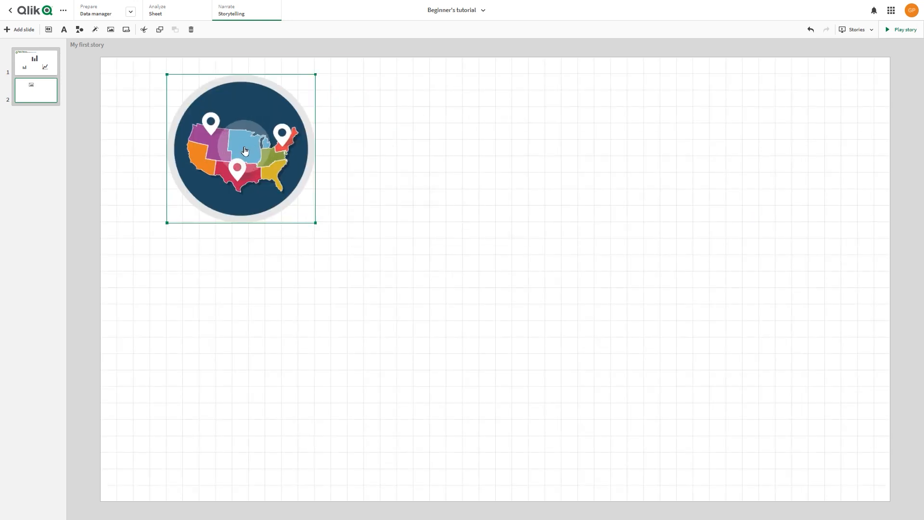
Add a title reading 'Sales per region' and drop the Location map snapshot onto the slide
left_click(63, 29)
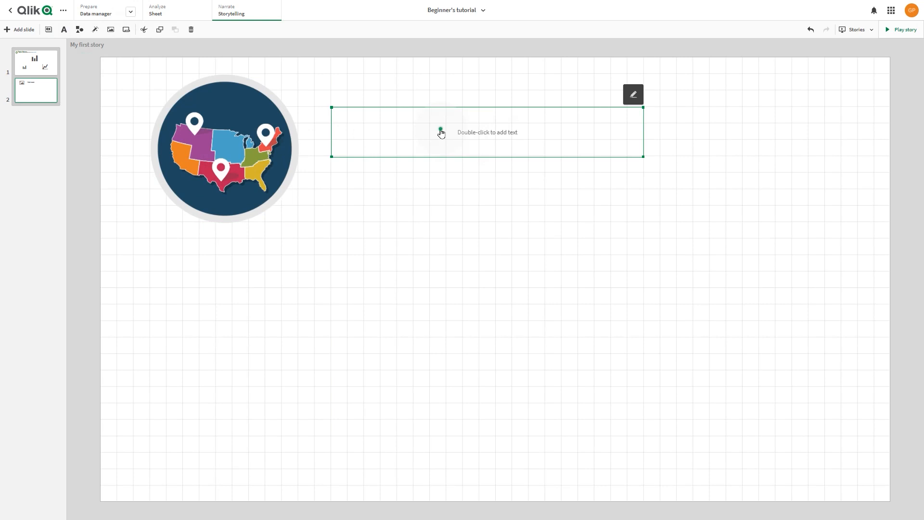
type("Sales per region")
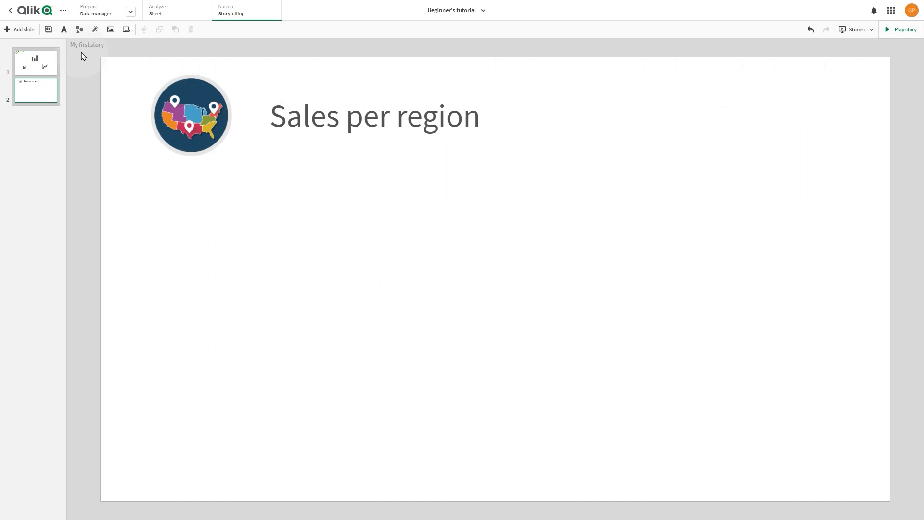
left_click(79, 30)
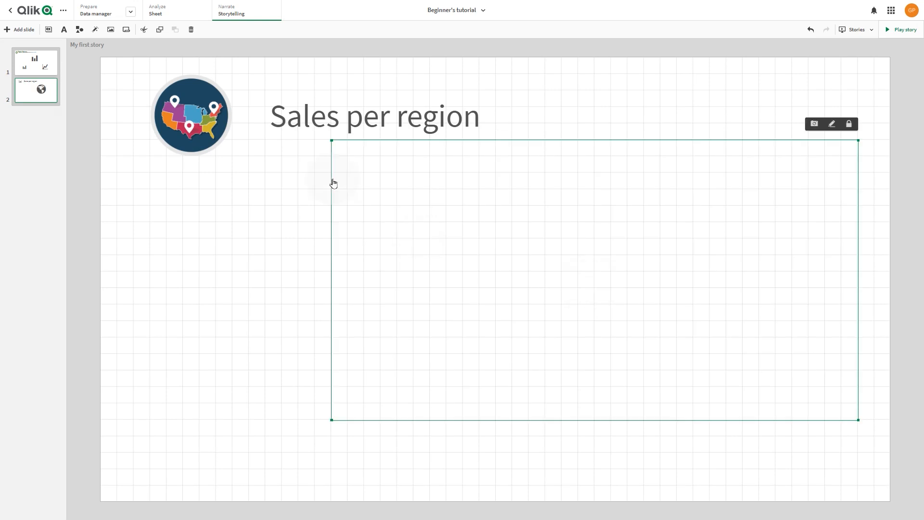
Add the Sales per Region pie chart snapshot from the Snapshot library beside the map
left_click(48, 29)
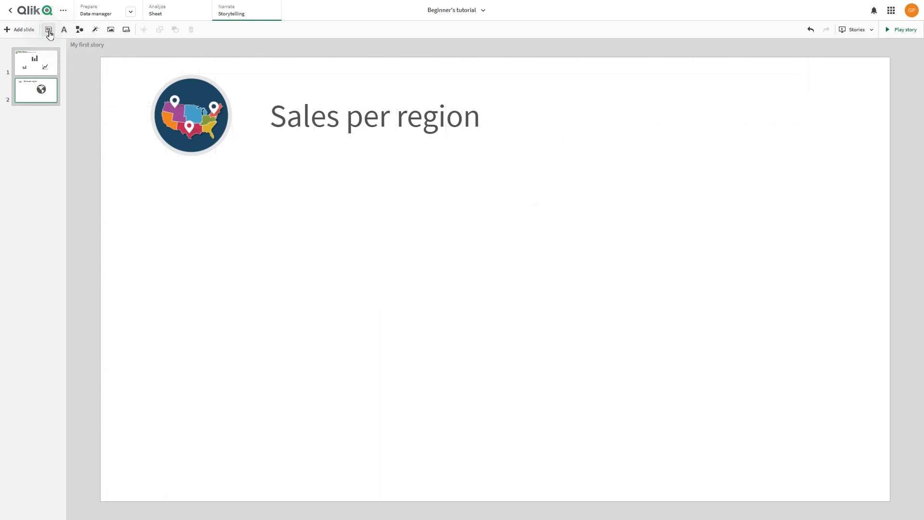
left_click(48, 29)
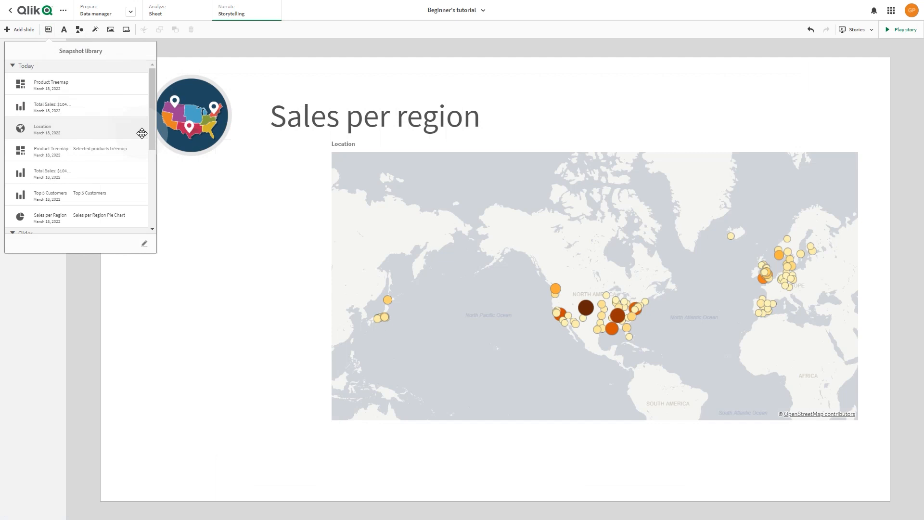
scroll("down", 3)
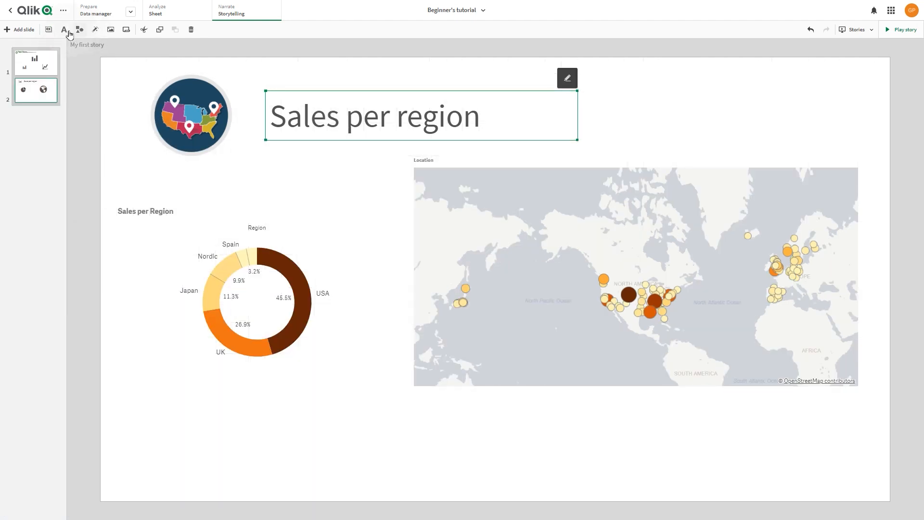
left_click(64, 30)
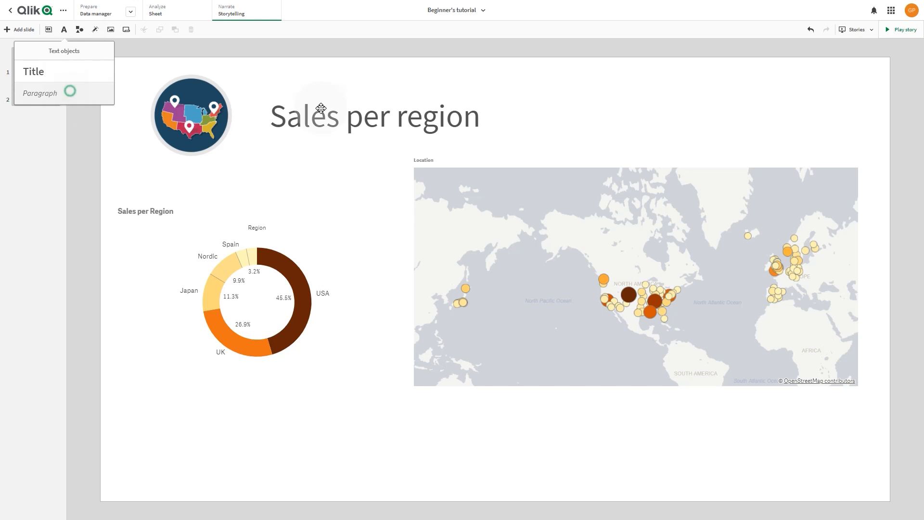
Add a paragraph reading 'See the sales for the Q4'
left_click(38, 94)
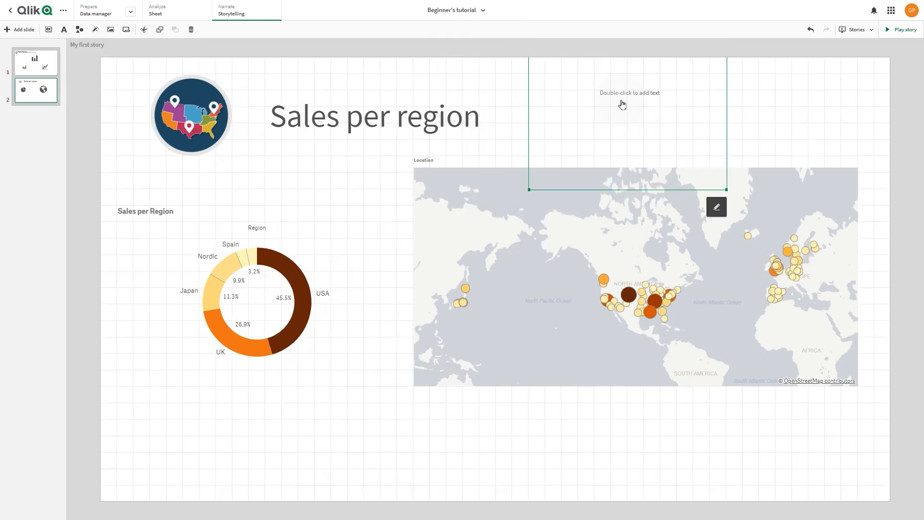
double_click(628, 93)
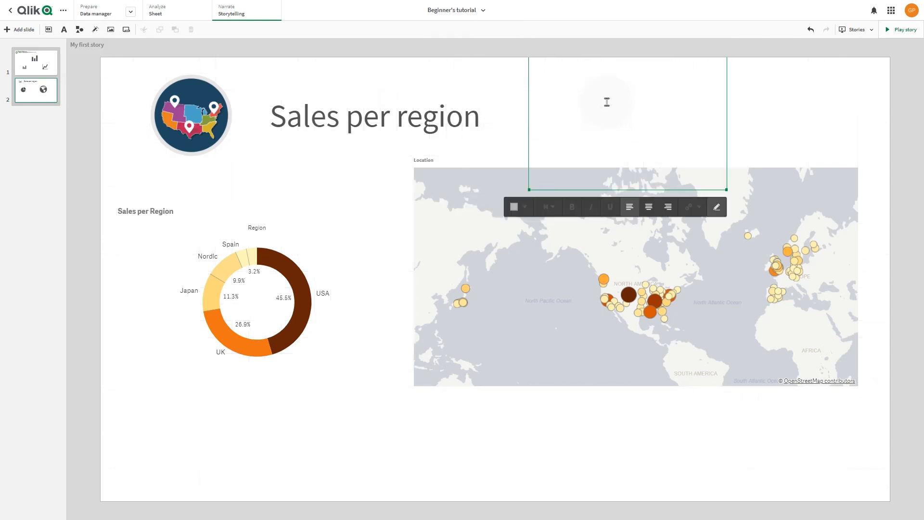
type("See the sales for the")
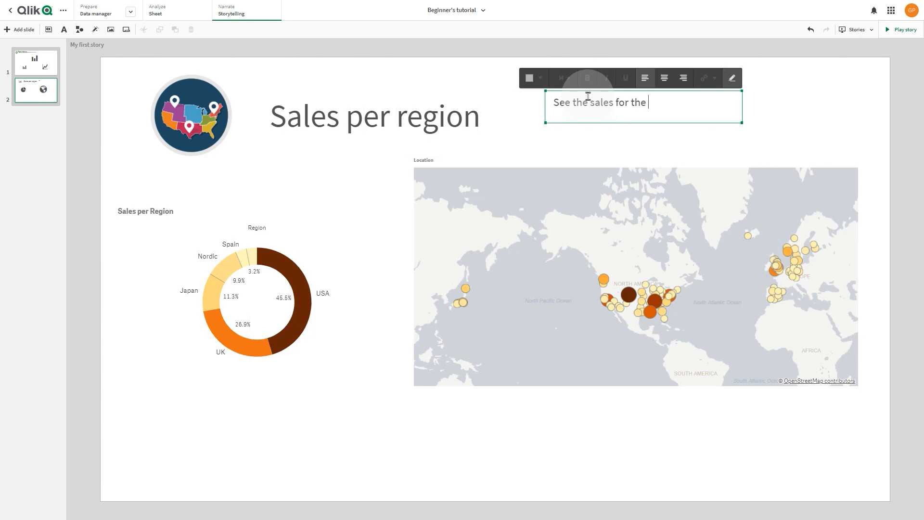
type("Q4")
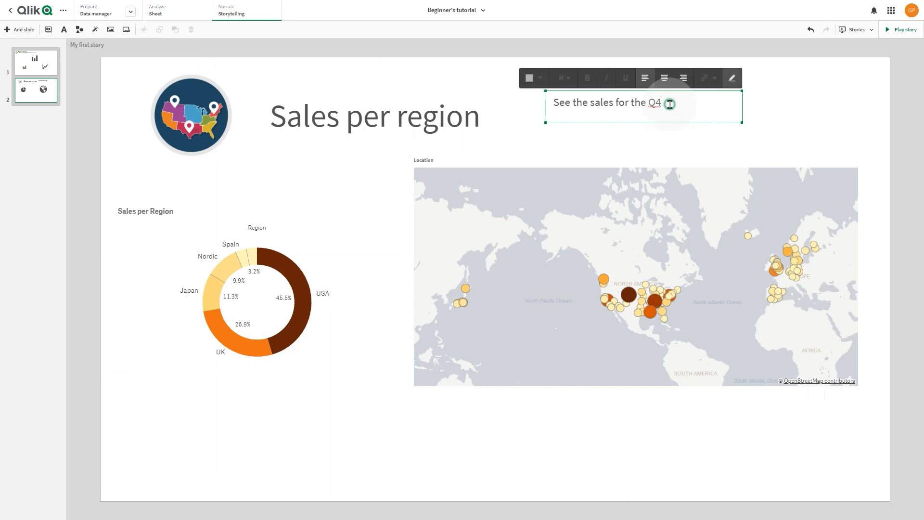
Link the phrase 'sales for the Q4' to a URL, then add a blank third slide
left_click_drag(590, 103, 661, 103)
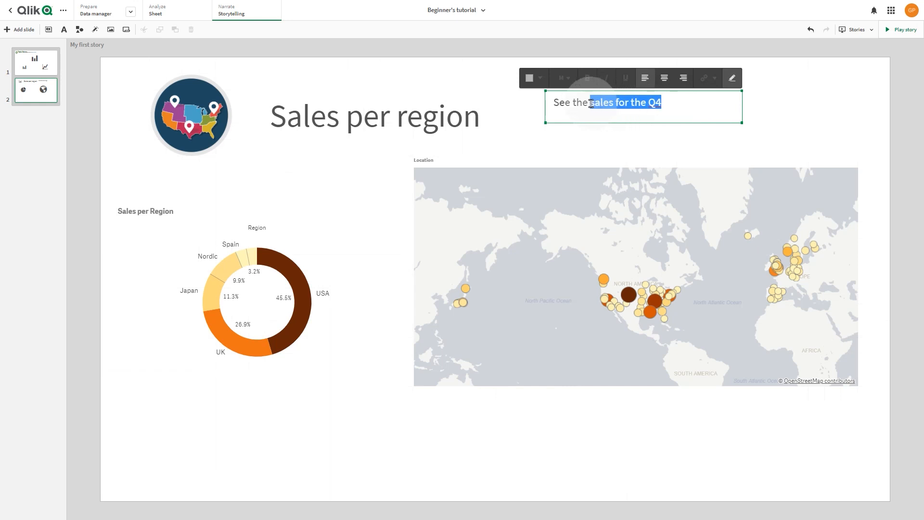
left_click(704, 78)
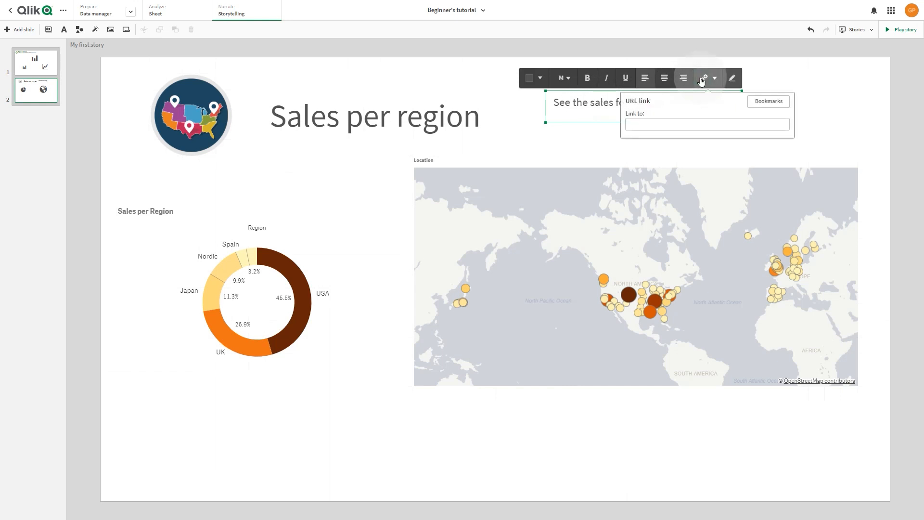
left_click(768, 101)
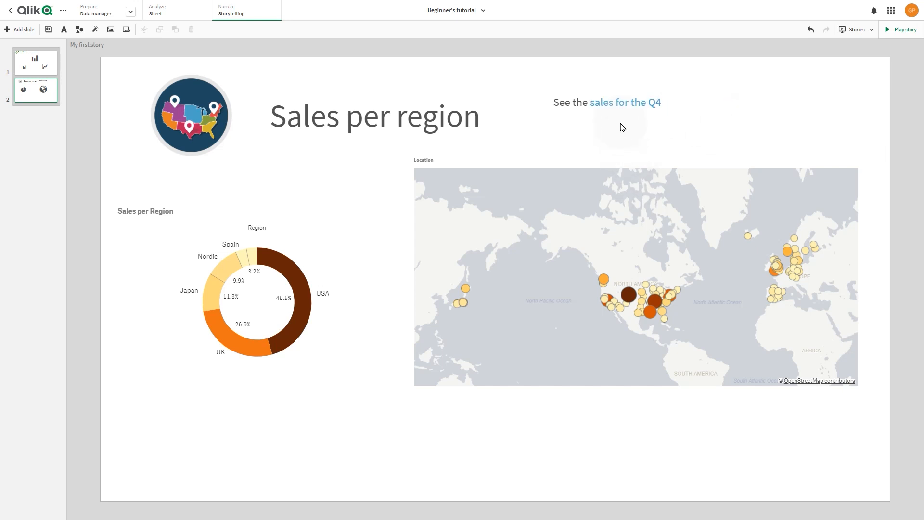
left_click(606, 112)
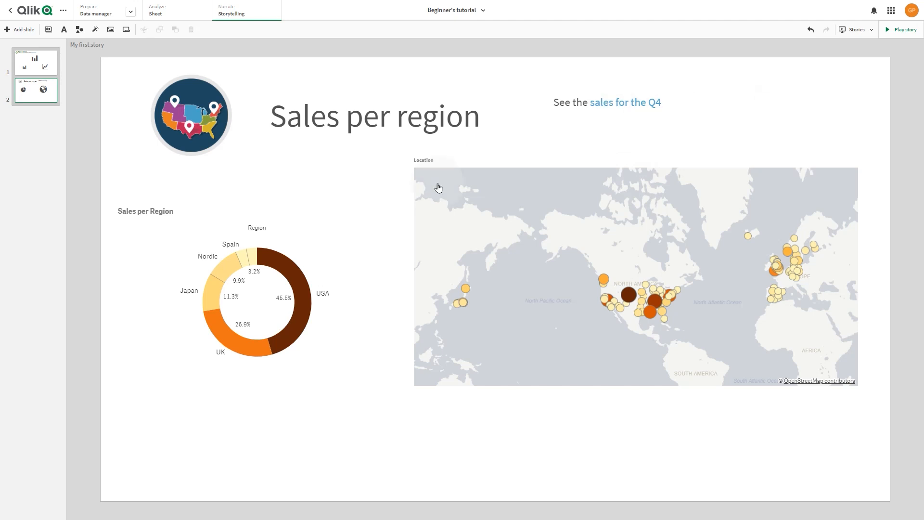
left_click(19, 30)
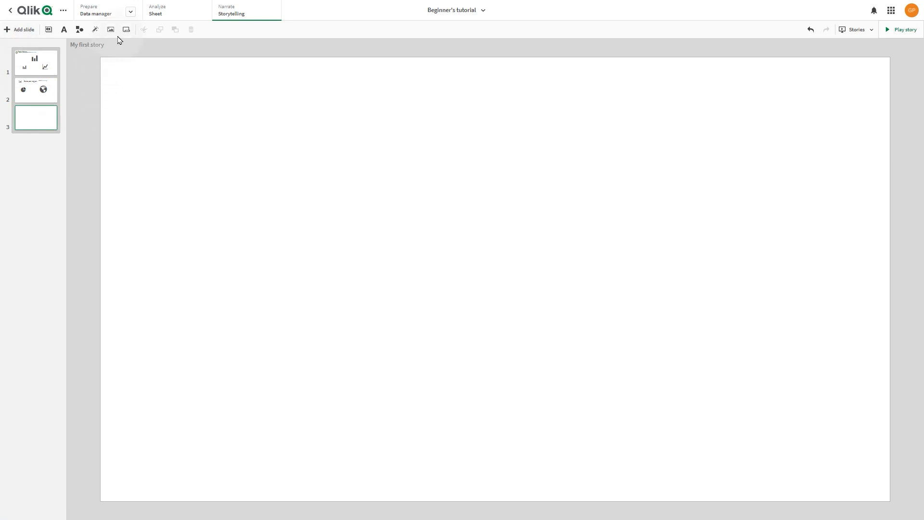
Add a live data sheet slide and start choosing the sheet it shows
left_click(110, 30)
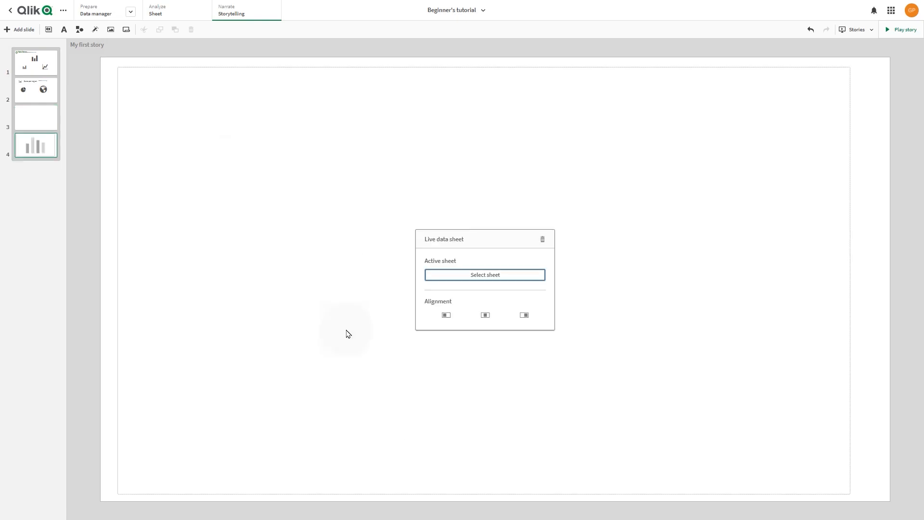
left_click(484, 275)
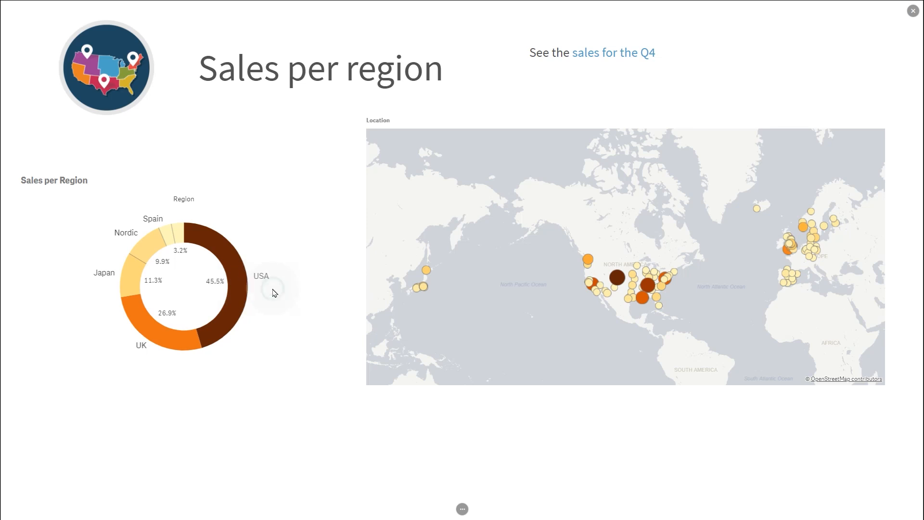
Play the story full screen and advance to the Sales per region slide
left_click(912, 10)
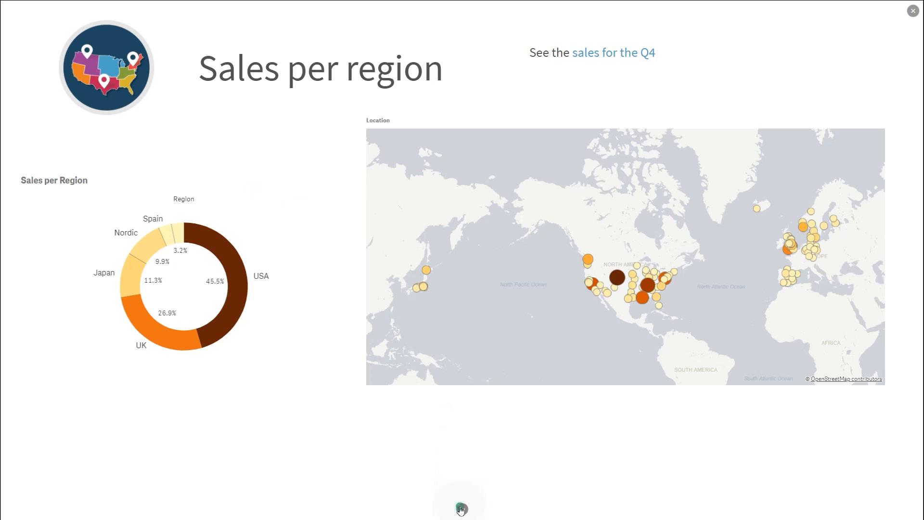
left_click(479, 508)
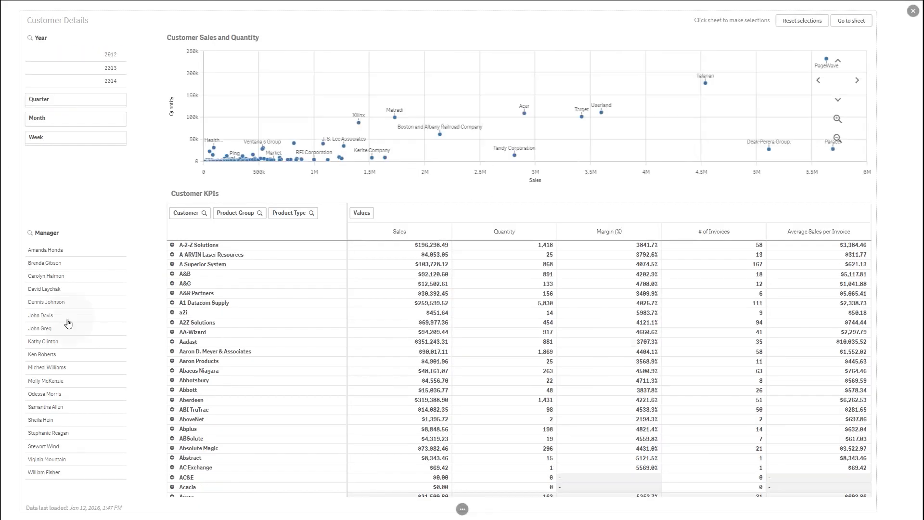
left_click(67, 315)
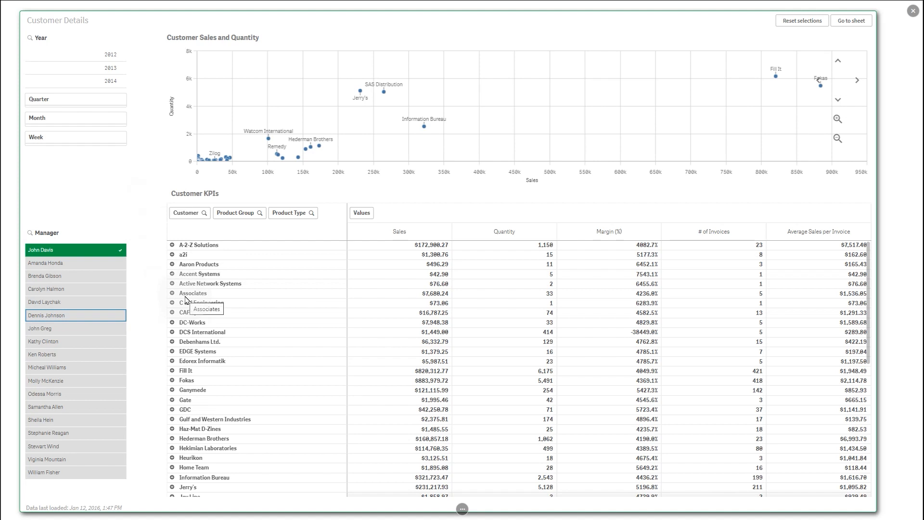
mouse_move(821, 45)
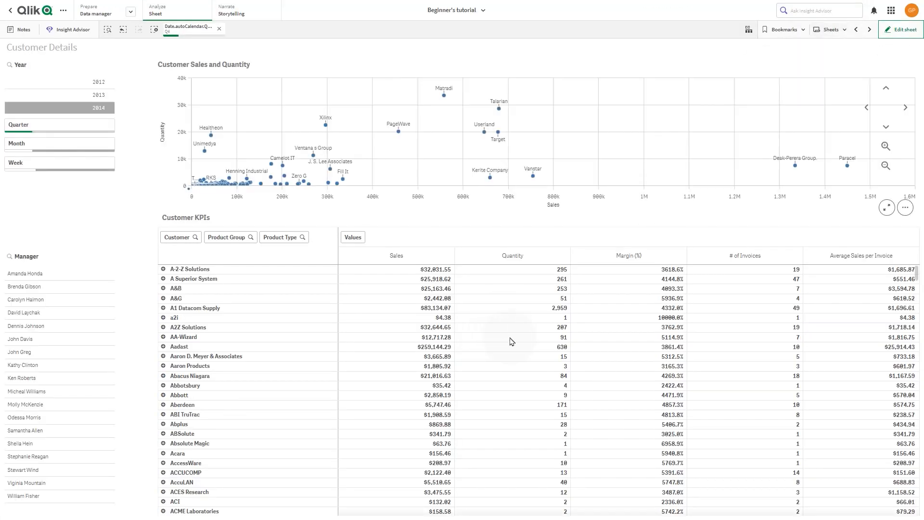
mouse_move(532, 329)
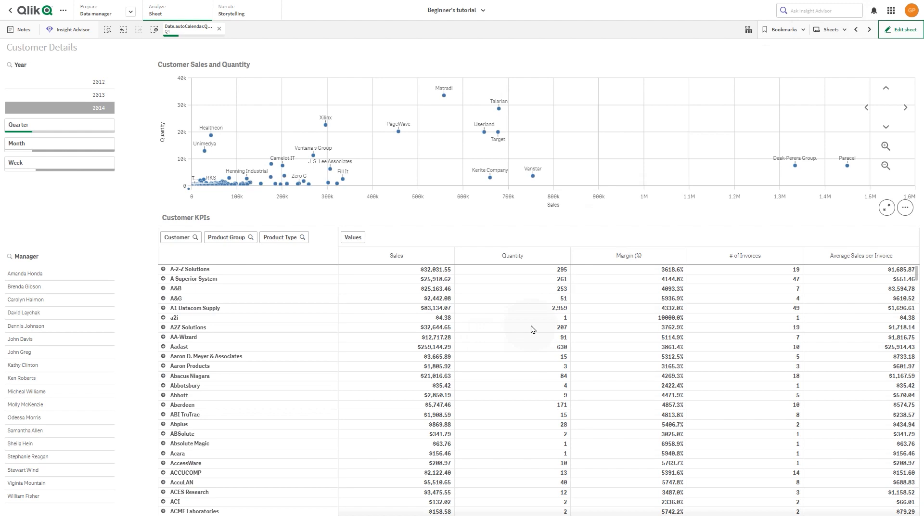